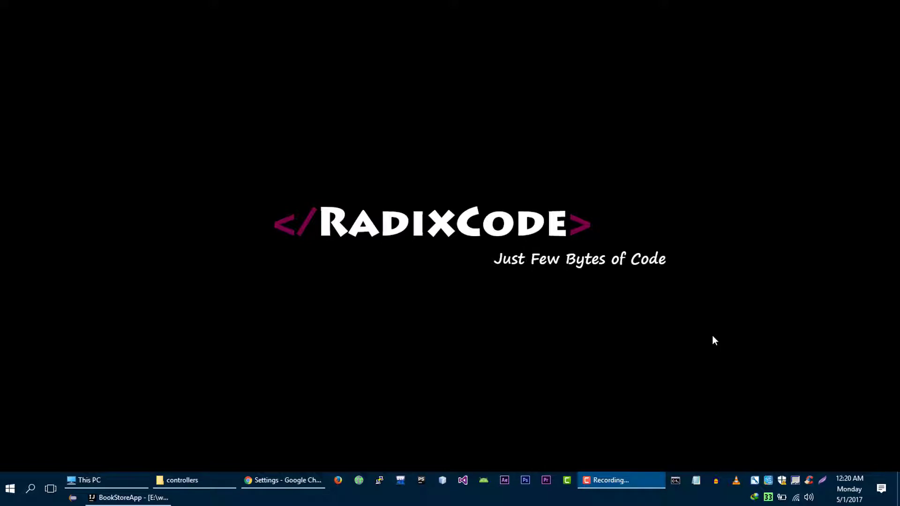
mouse_move(320, 348)
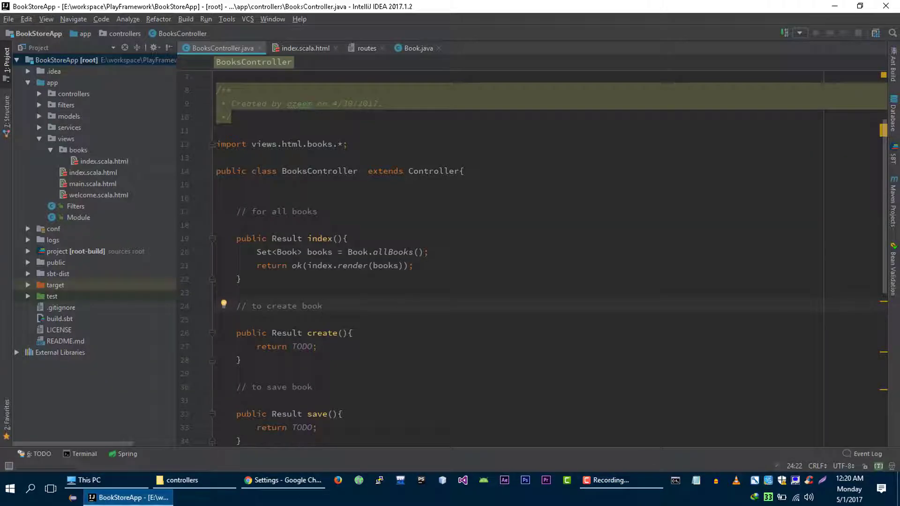
Review the index and create actions, leave an empty line in create(), and check the /books/create route.
click(307, 239)
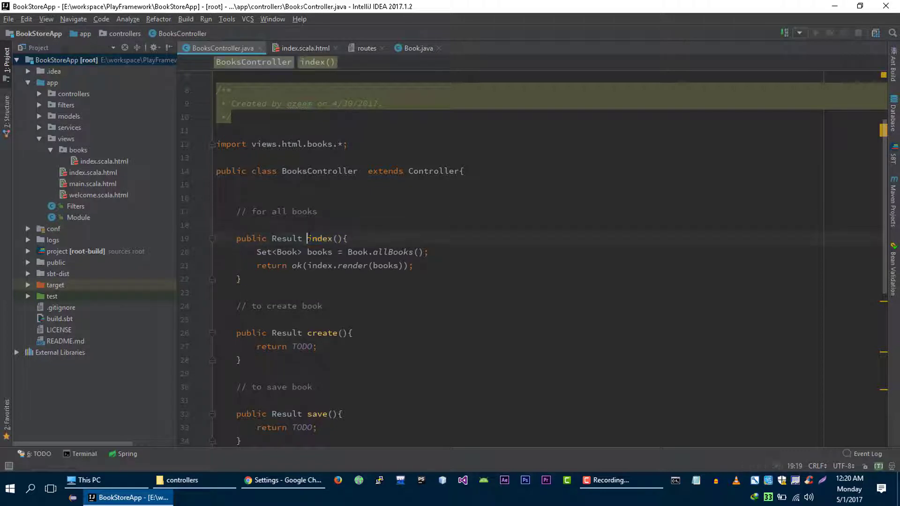
double_click(320, 239)
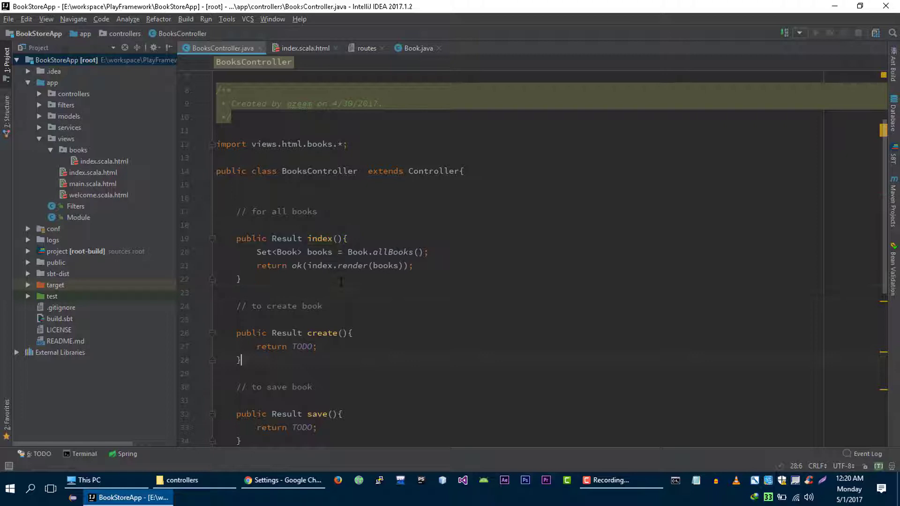
scroll(down, 3)
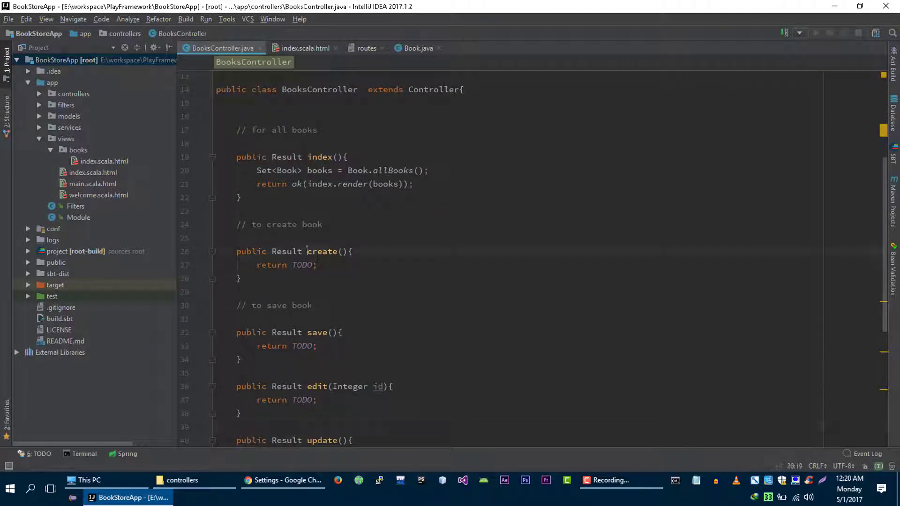
click(318, 264)
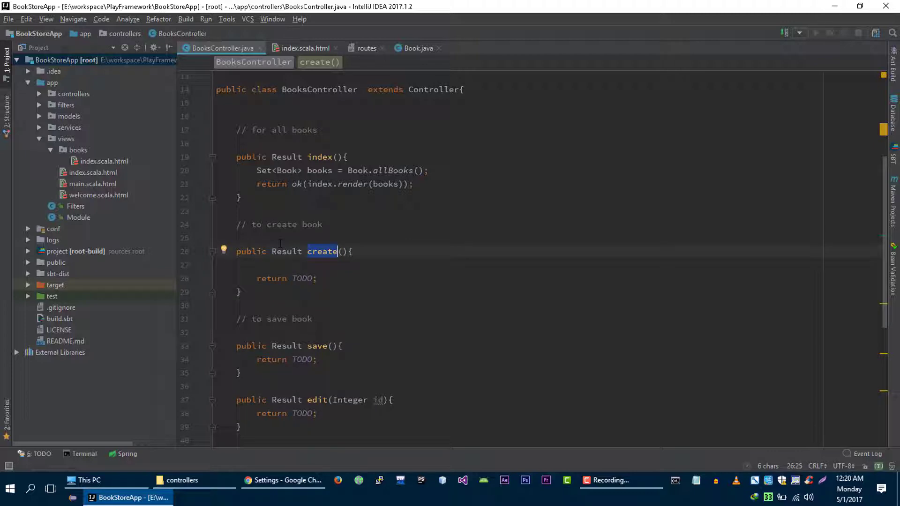
click(366, 48)
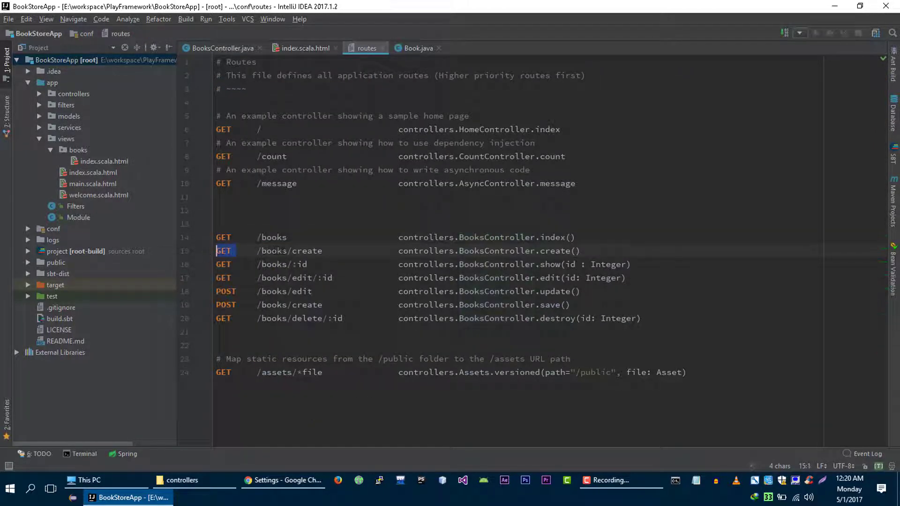
double_click(309, 251)
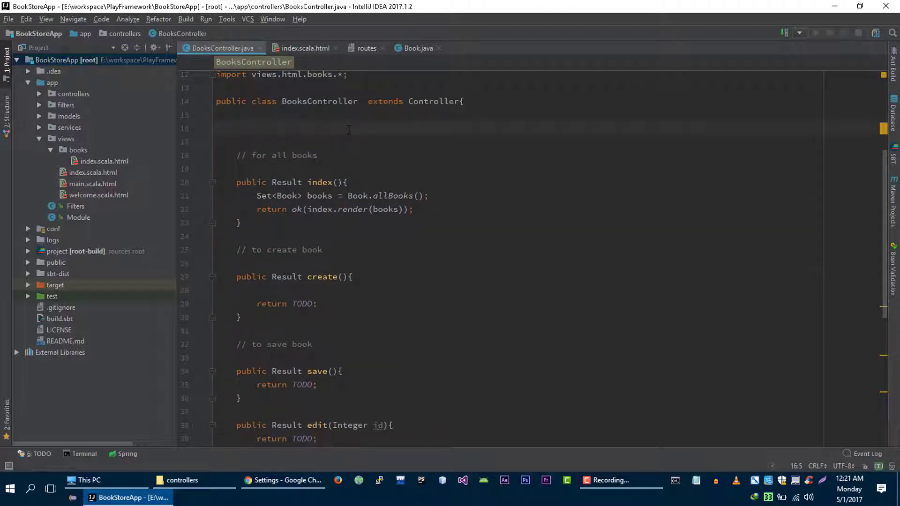
click(238, 128)
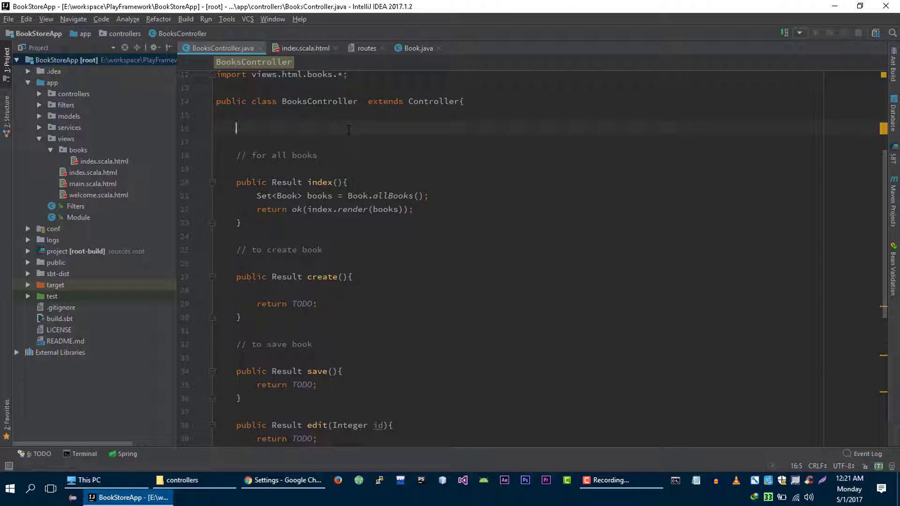
text(@)
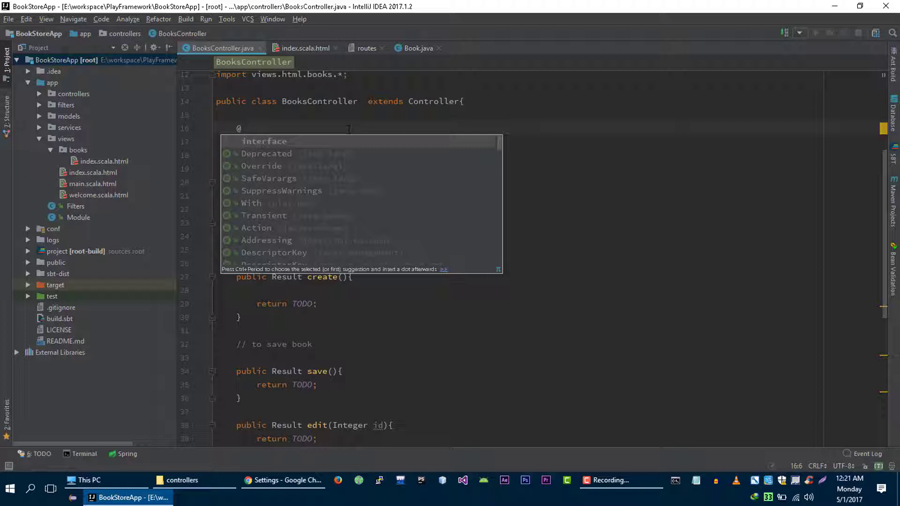
text(inject)
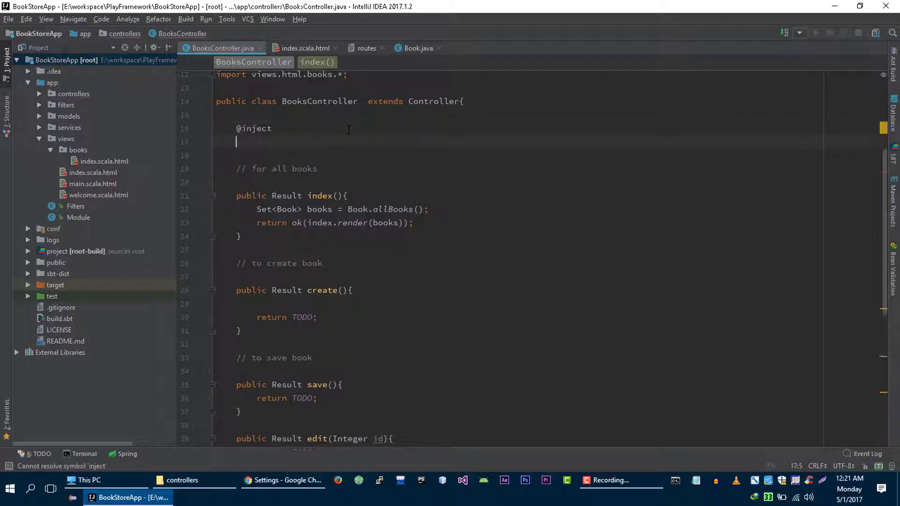
text(Form)
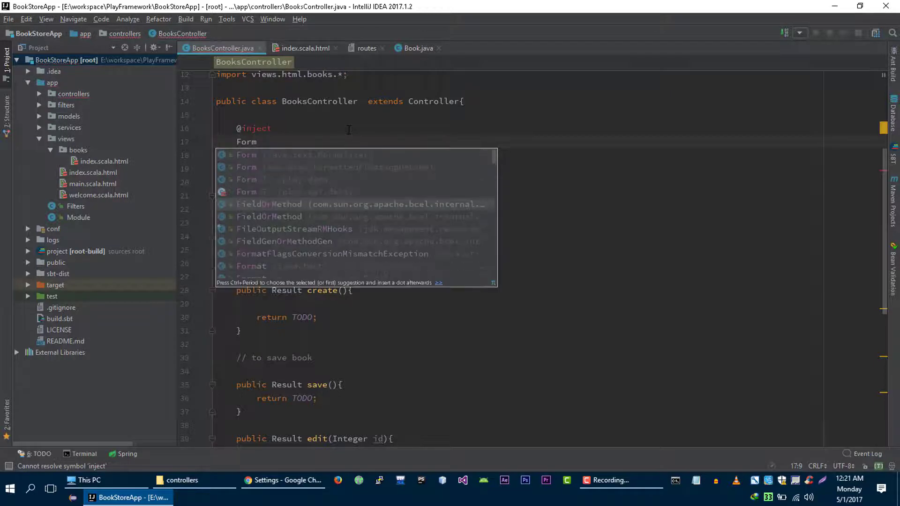
text(fac)
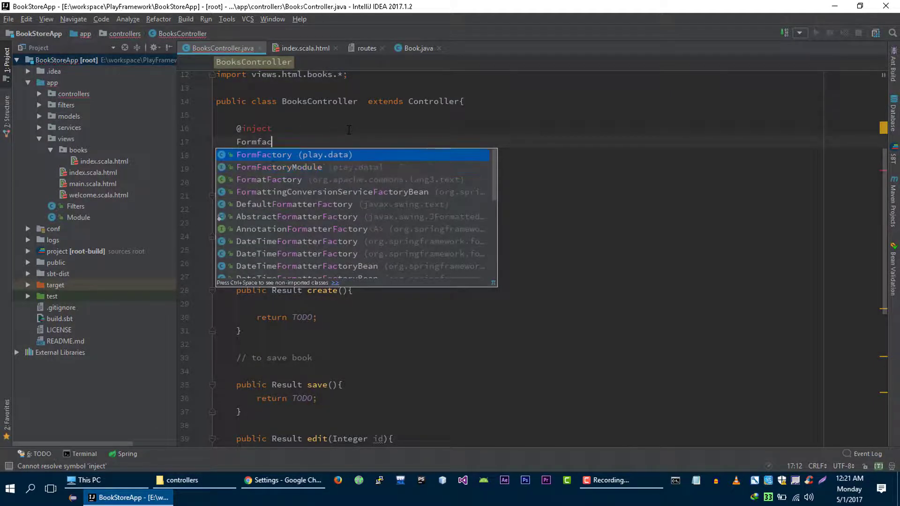
key(Enter)
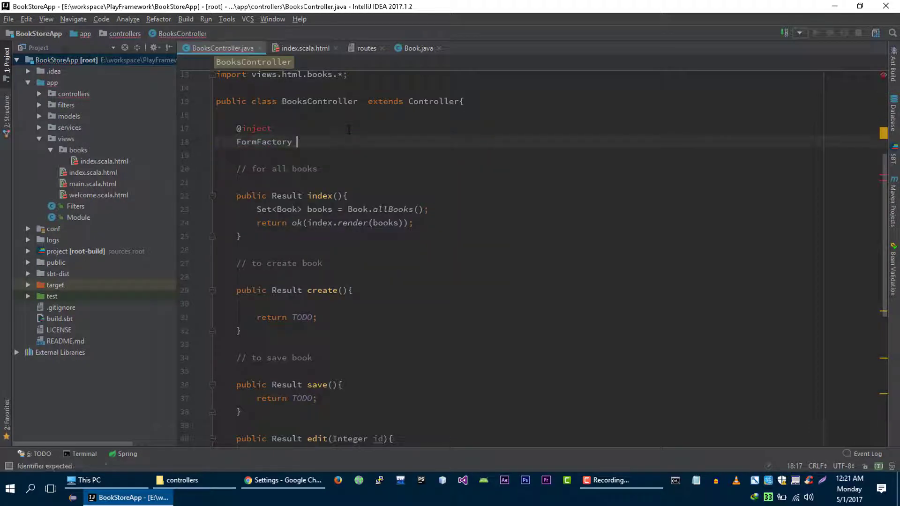
text(formFactory)
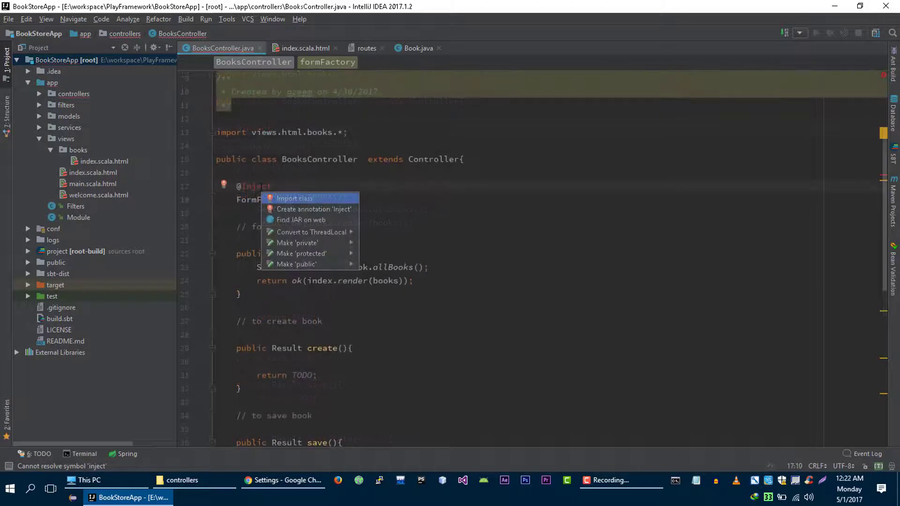
Import the javax.inject version of Inject for the annotation and look over the class.
click(294, 199)
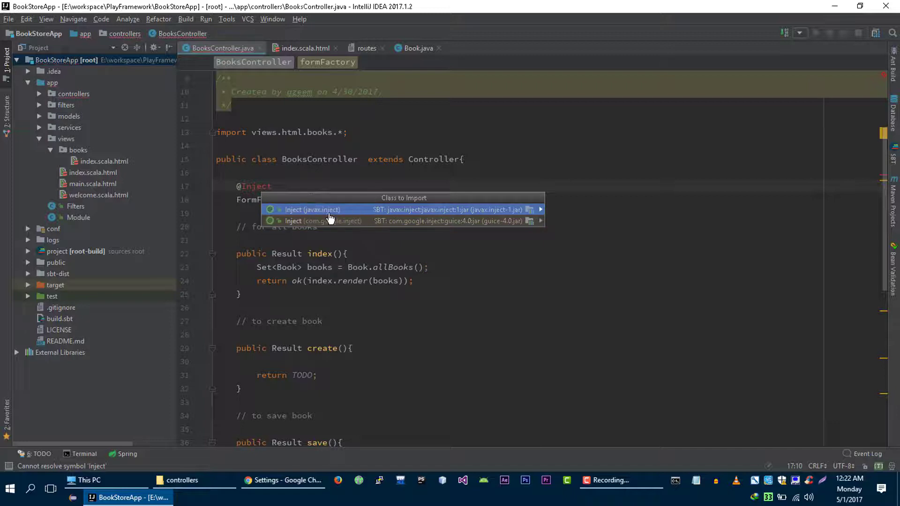
click(313, 209)
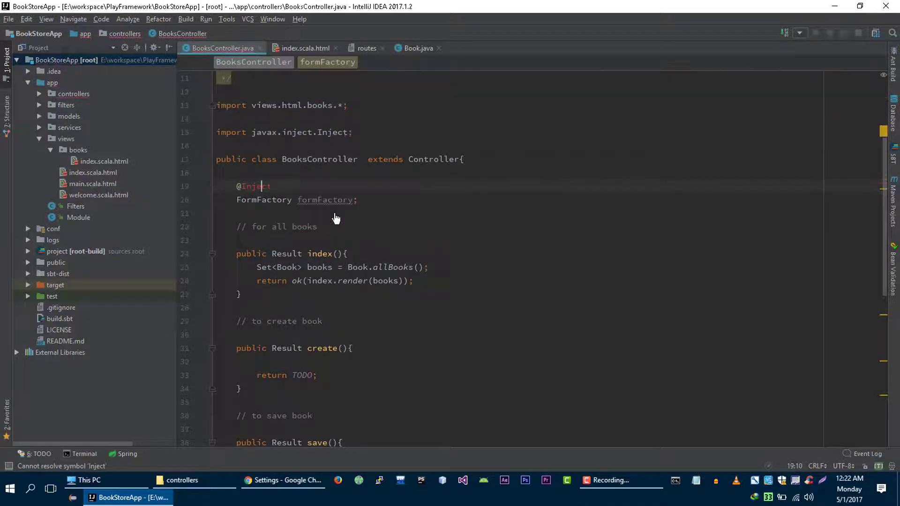
click(364, 267)
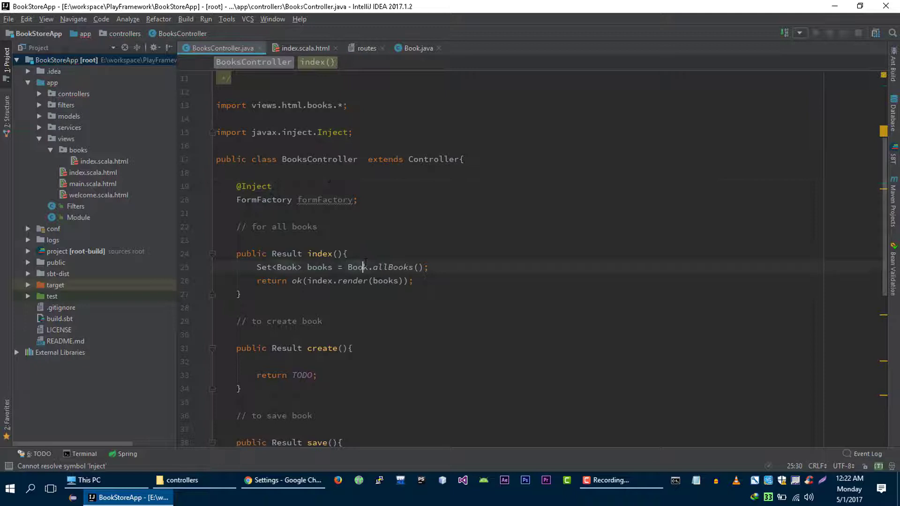
scroll(down, 3)
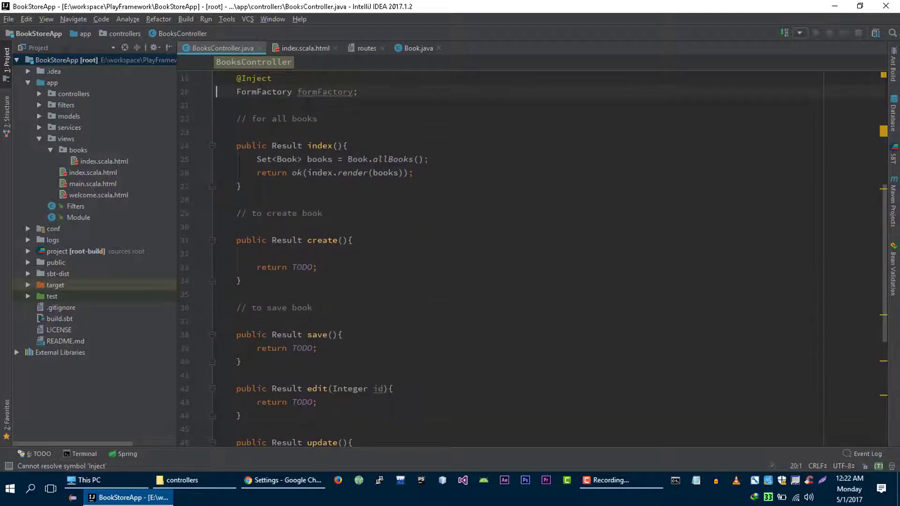
scroll(up, 3)
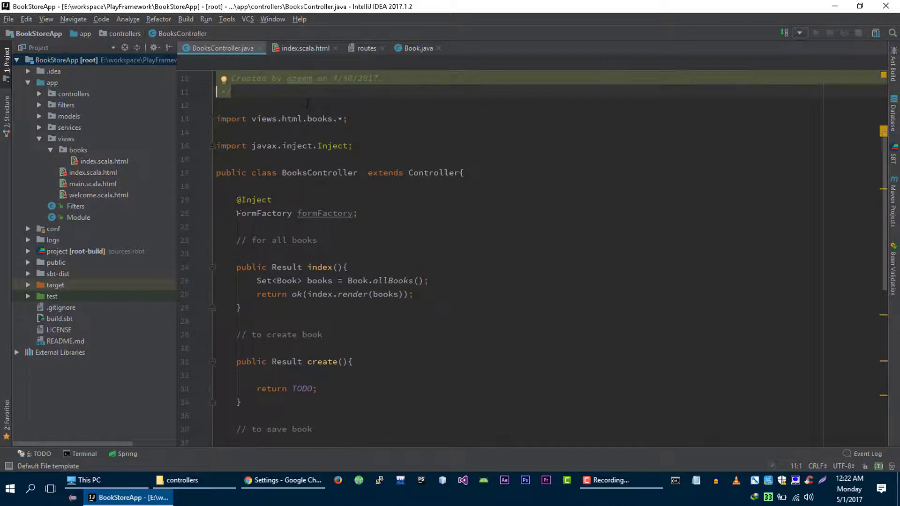
double_click(265, 214)
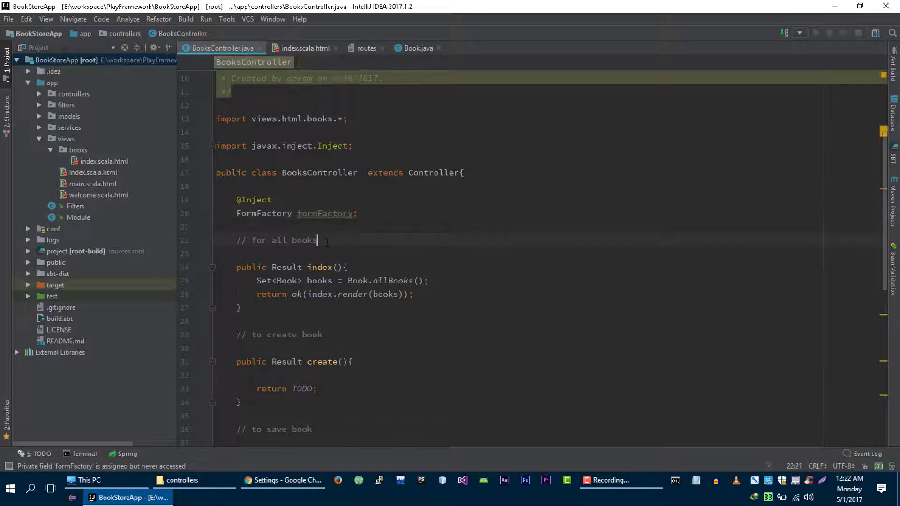
scroll(down, 3)
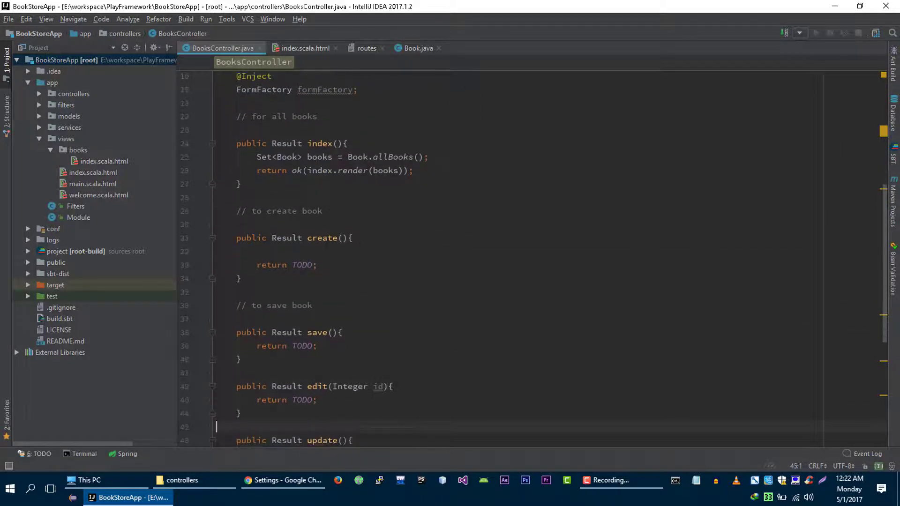
Start a Form<Book> bookForm declaration in create(), importing the Form class.
click(257, 251)
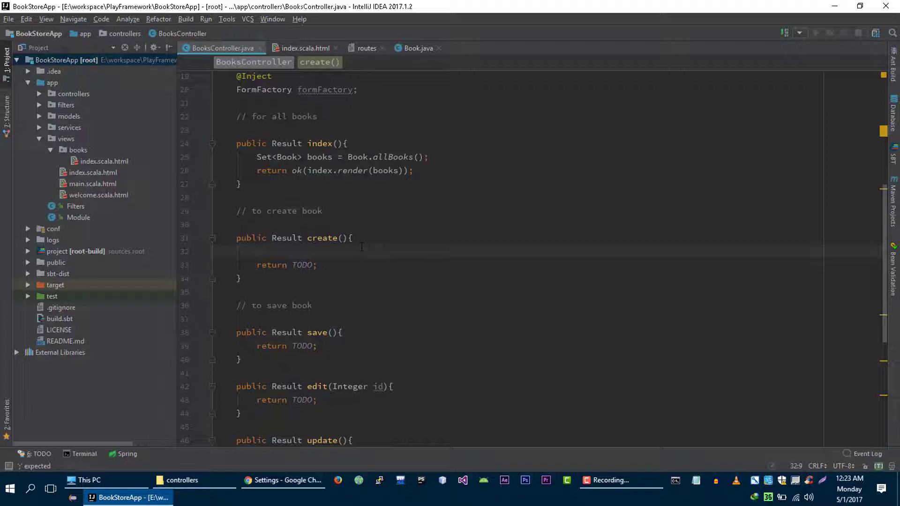
click(257, 251)
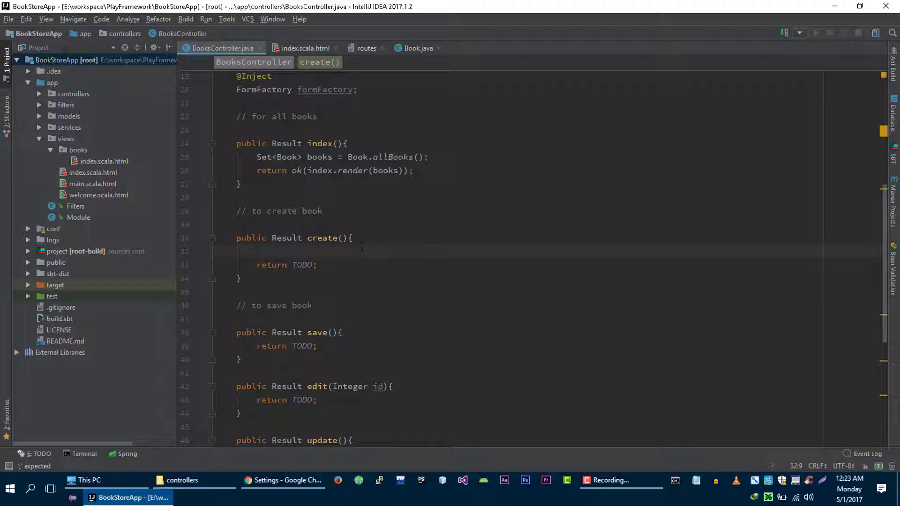
text(Form<Book>)
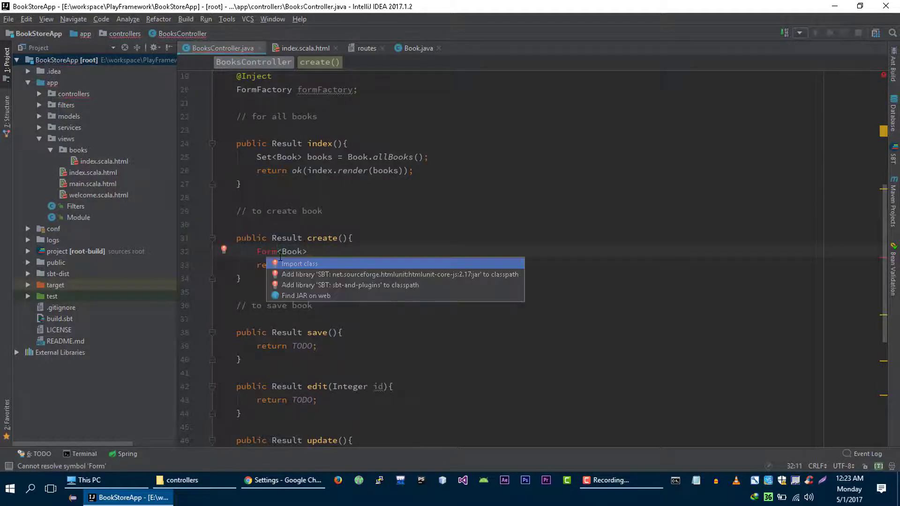
click(298, 263)
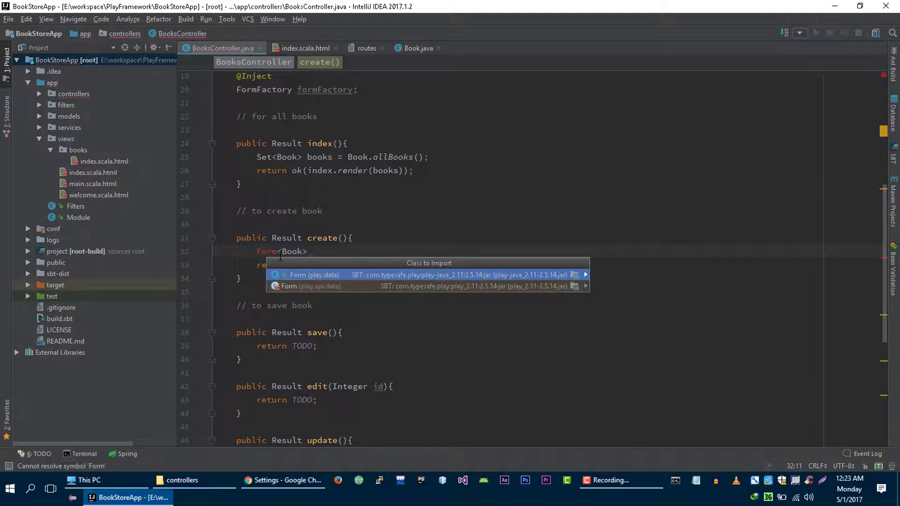
text(bookForm =)
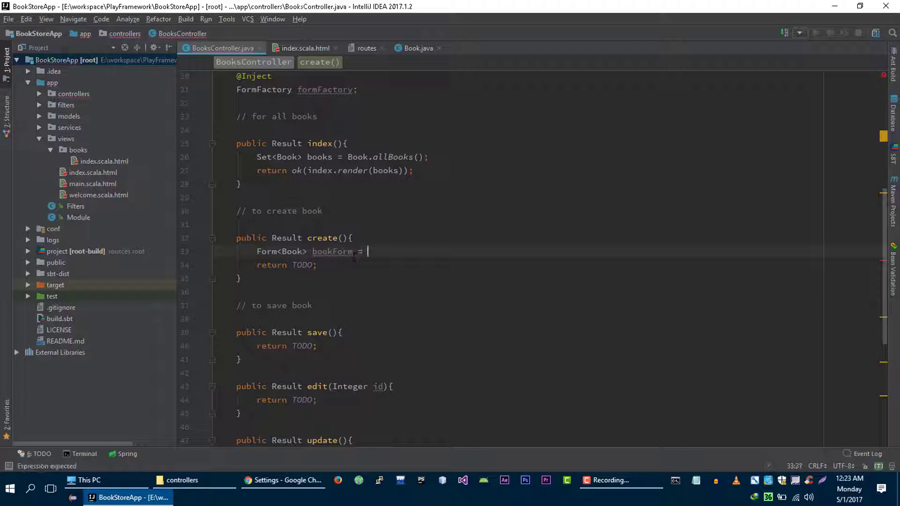
Assign bookForm from formFactory.form(Book.class), reusing the injected field name.
double_click(324, 90)
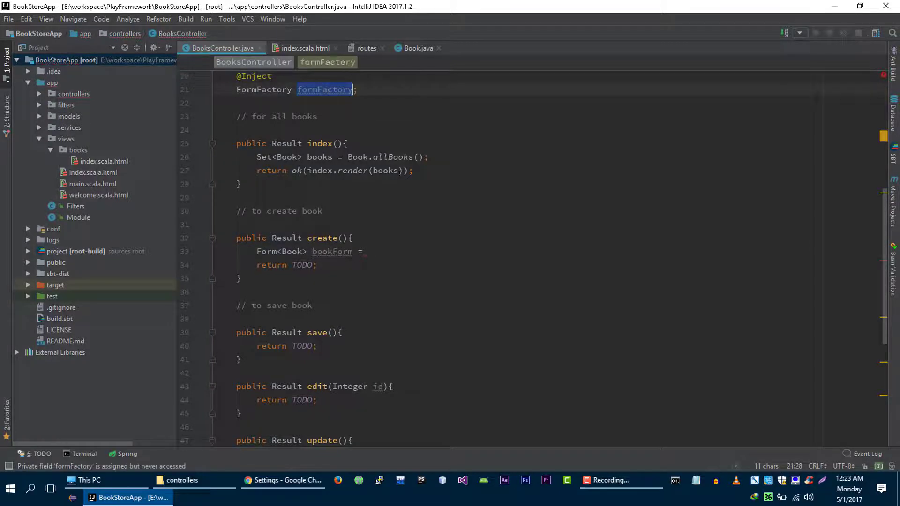
click(369, 251)
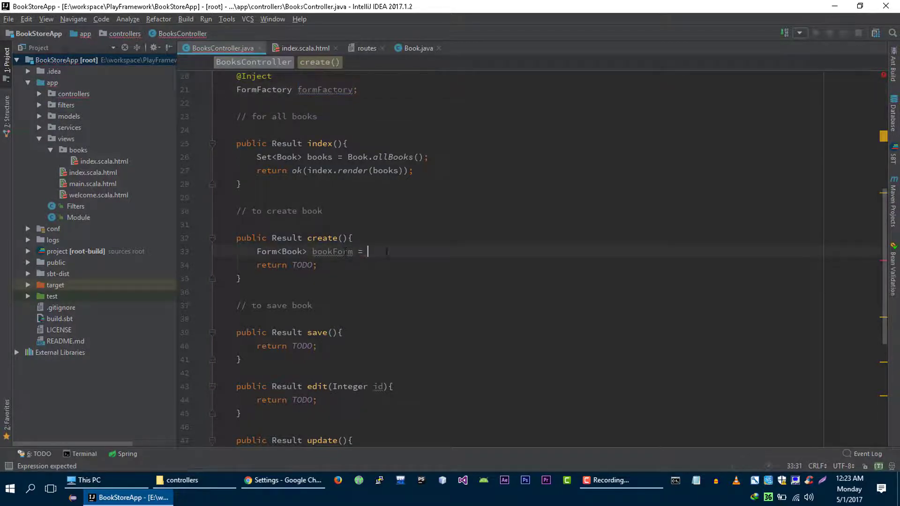
text(formFactory.form()
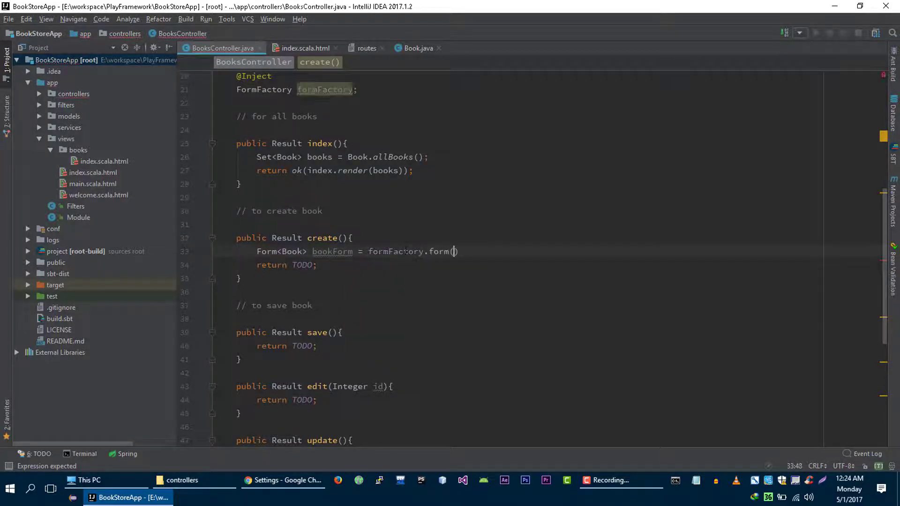
click(453, 251)
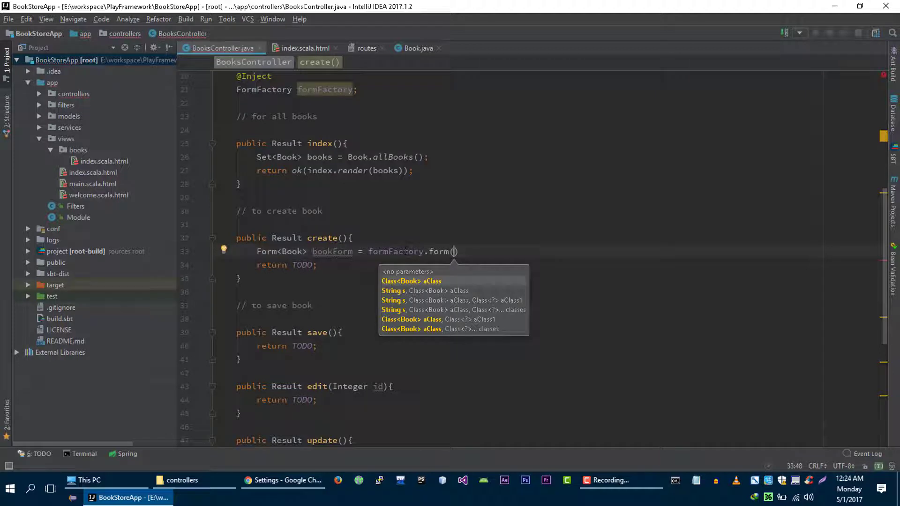
text(Book)
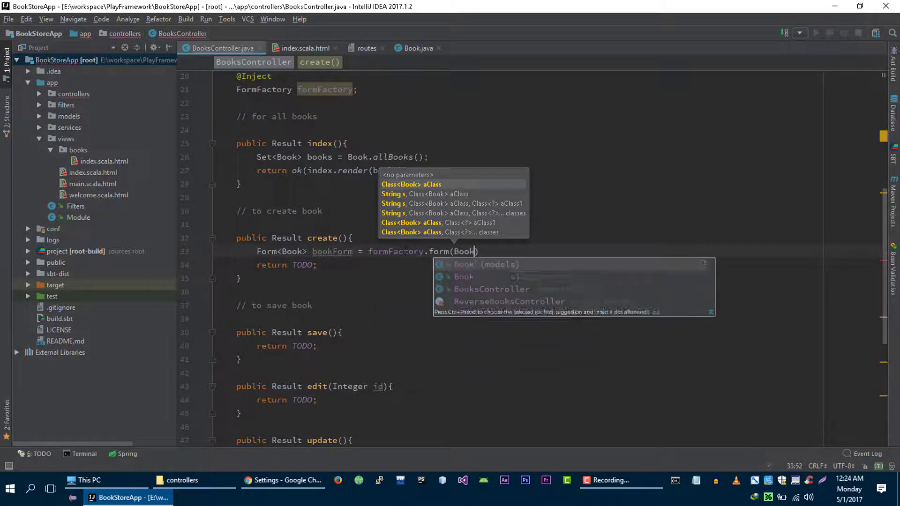
text(.class);)
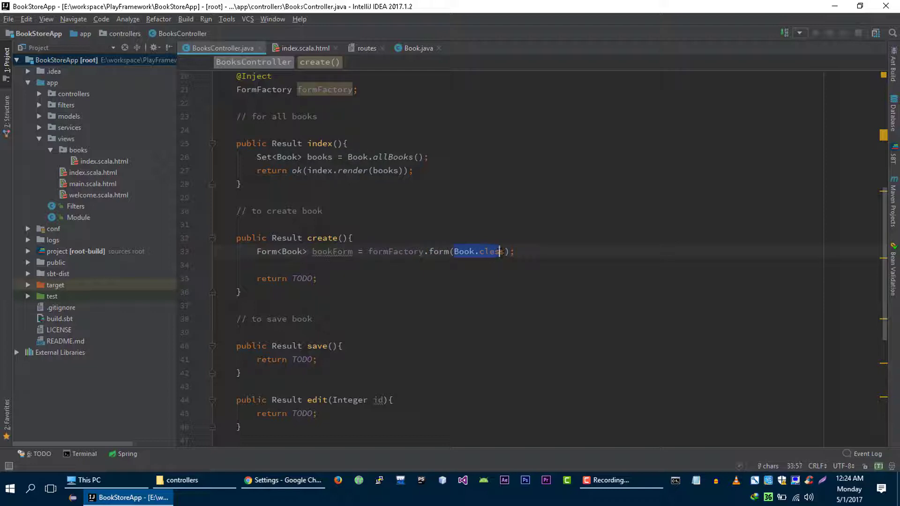
click(504, 251)
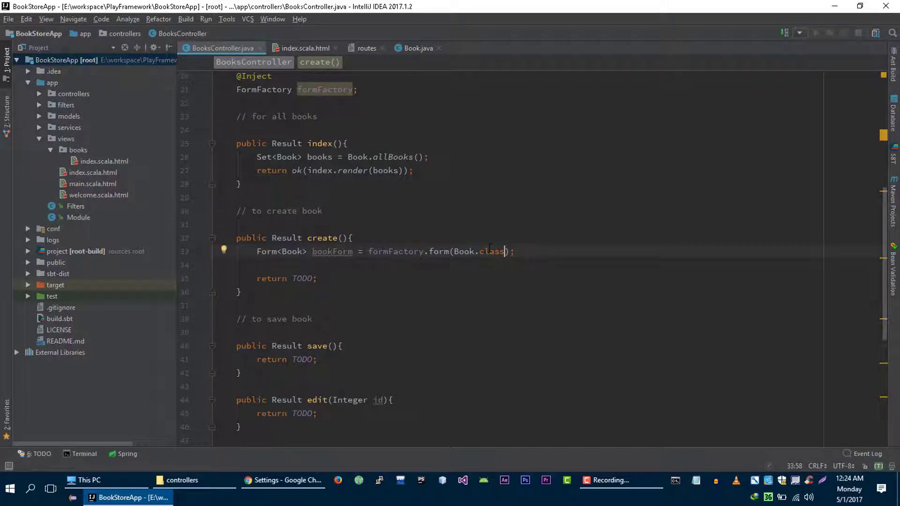
double_click(301, 278)
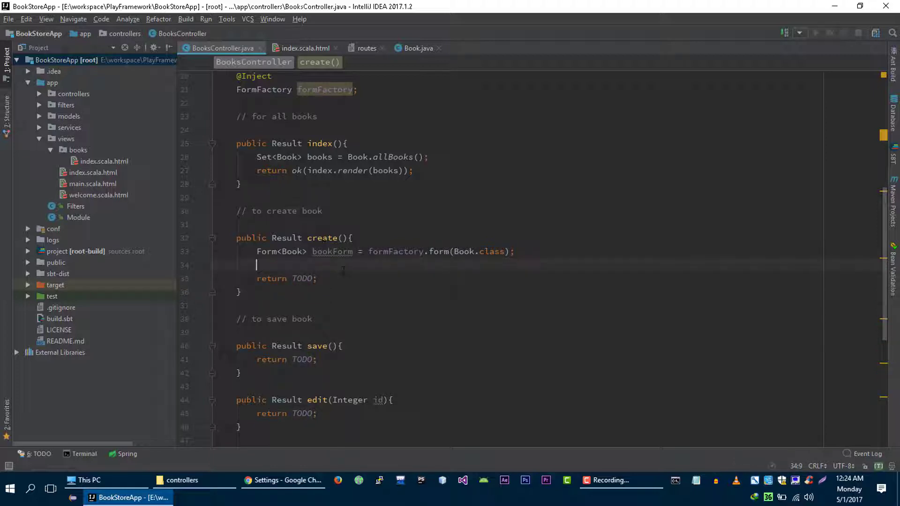
Create a new Play 2 template named 'create' under views/books and select Form<Book> in the controller to reuse.
click(79, 150)
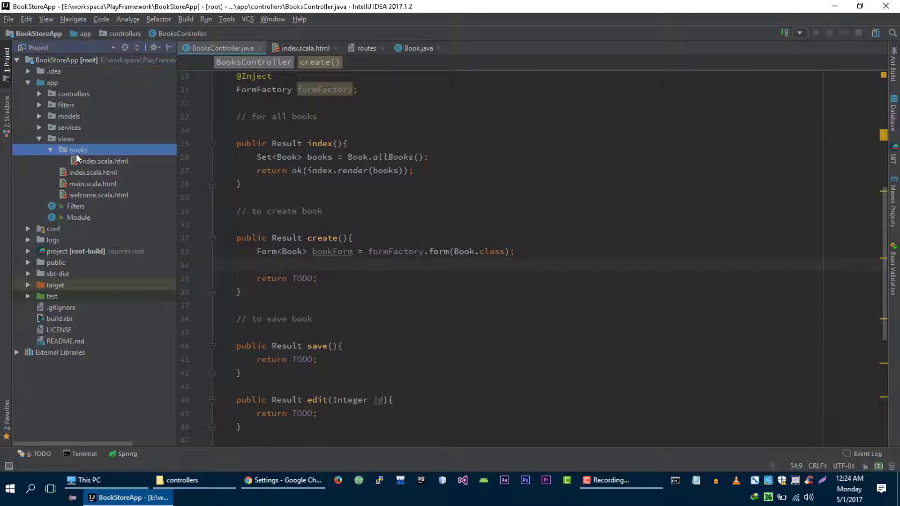
right_click(78, 149)
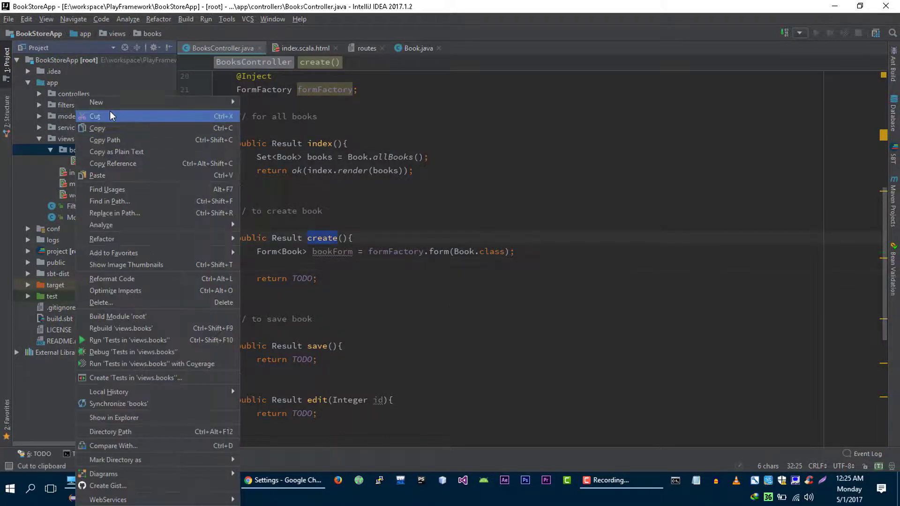
click(96, 102)
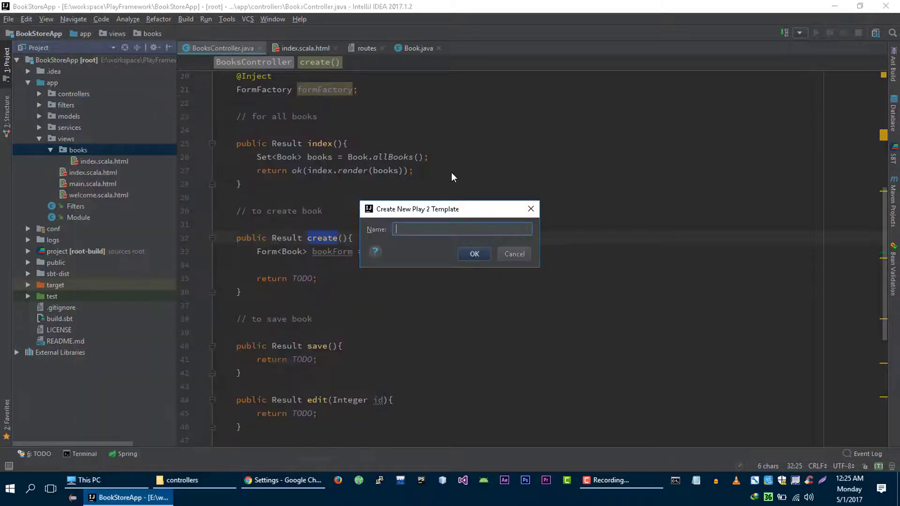
text(create)
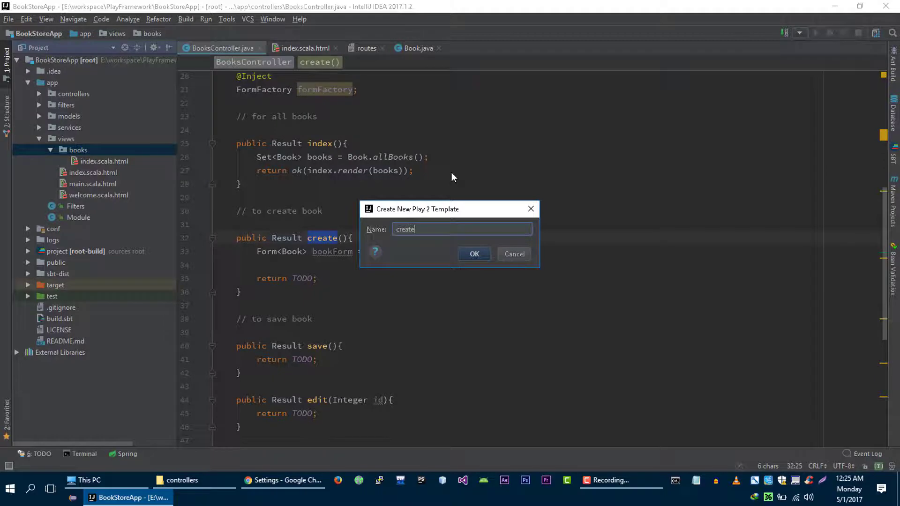
click(474, 254)
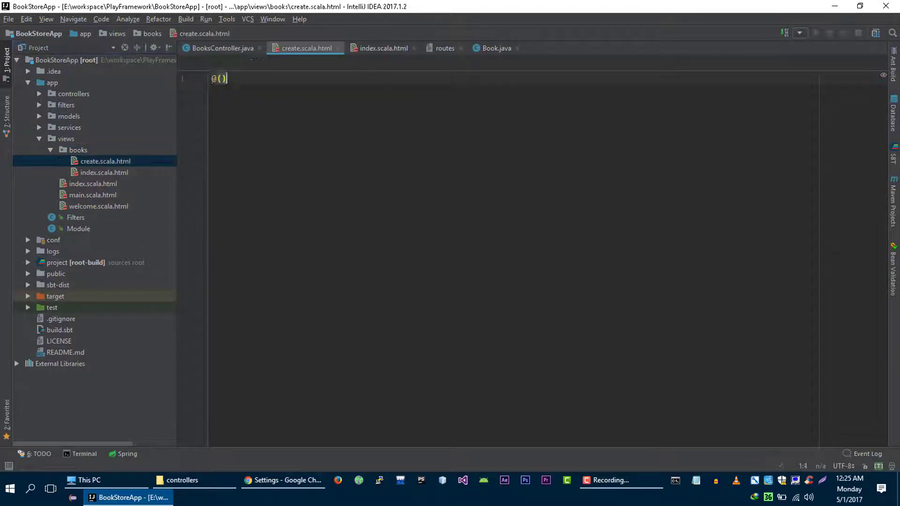
click(221, 47)
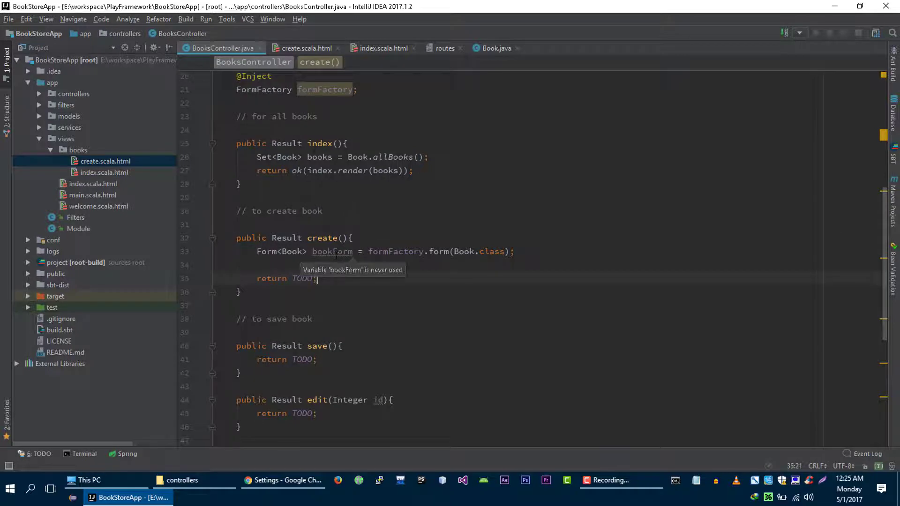
double_click(331, 251)
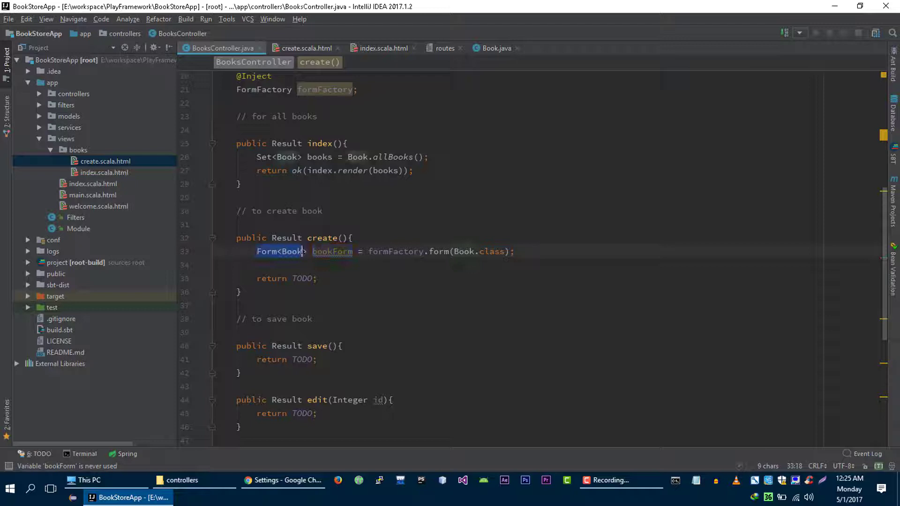
Declare the template parameter @(bookFrom : Form[Book]) in create.scala.html.
click(303, 48)
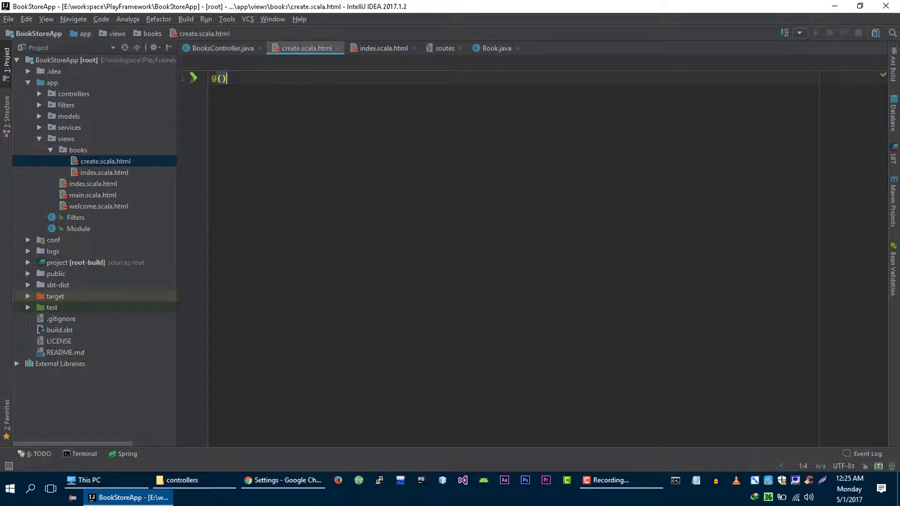
text(bookFrom :)
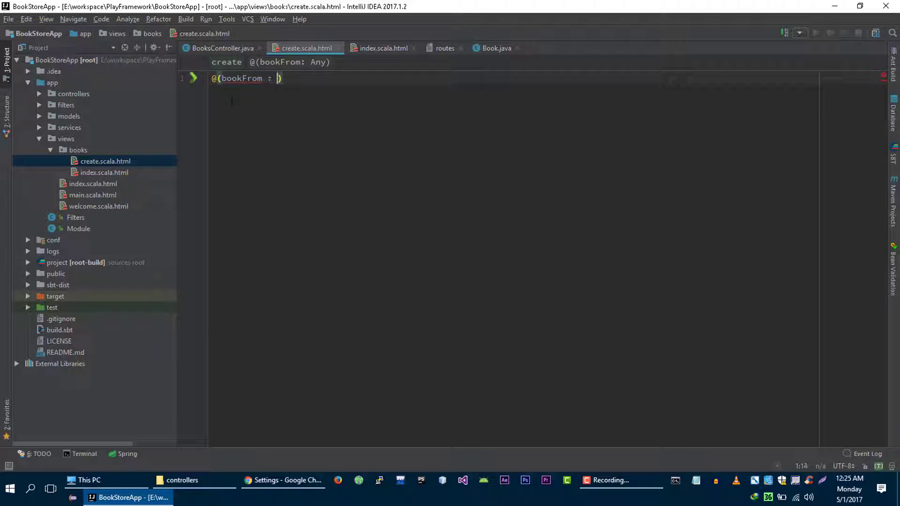
text(Form[Book)
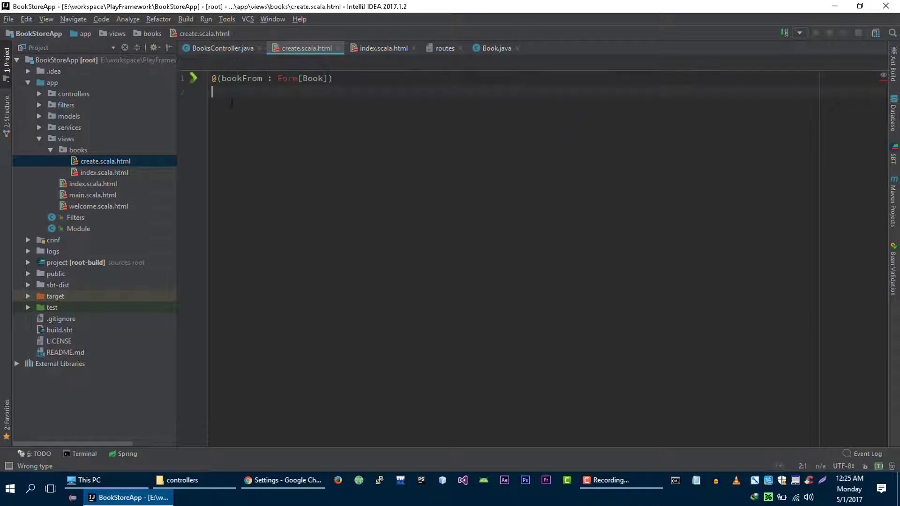
Copy the HTML skeleton from index.scala.html, set title and h1 to 'Create Book', and drop the for loop.
click(385, 48)
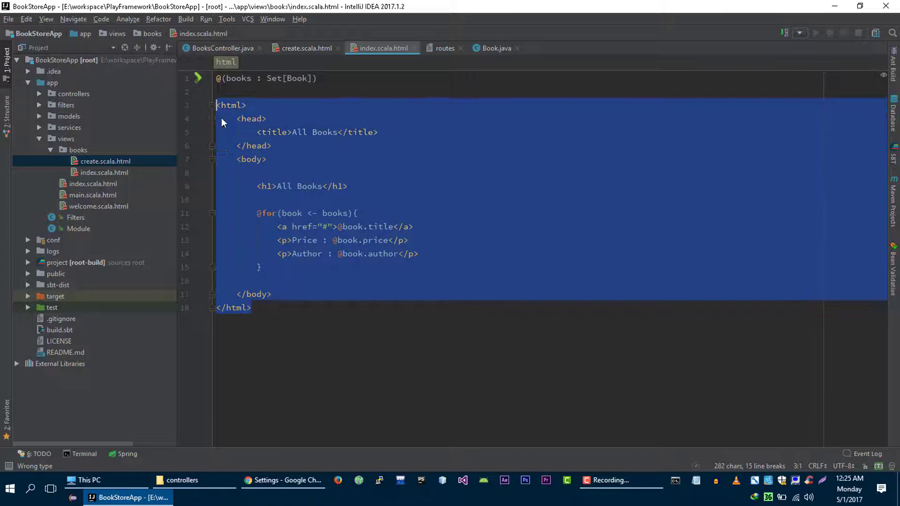
click(305, 49)
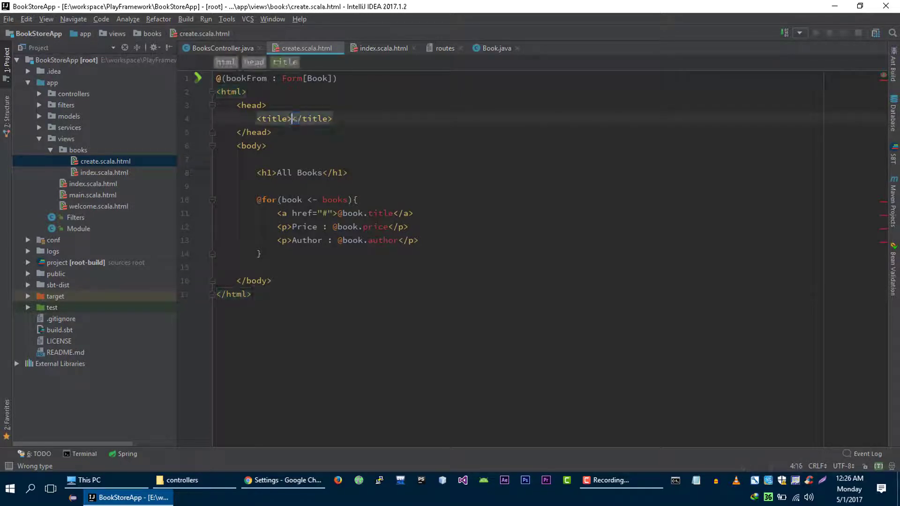
text(Create Book)
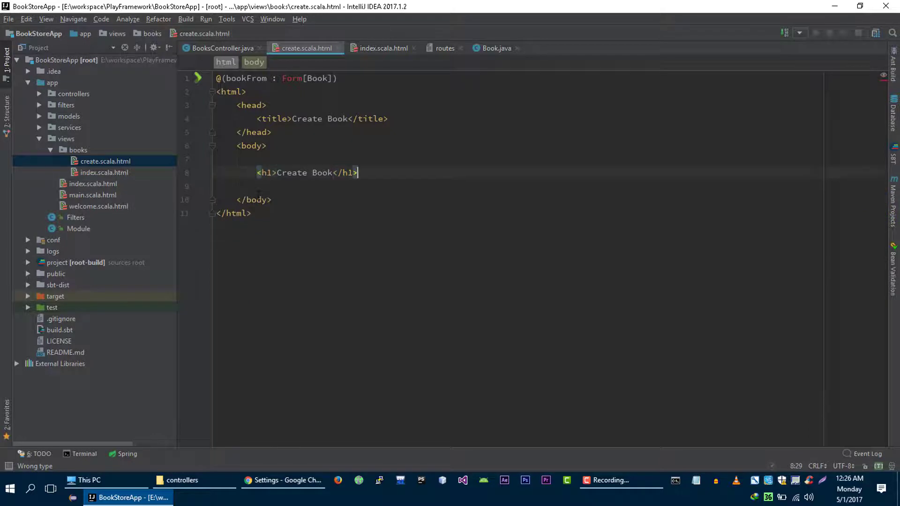
key(Enter)
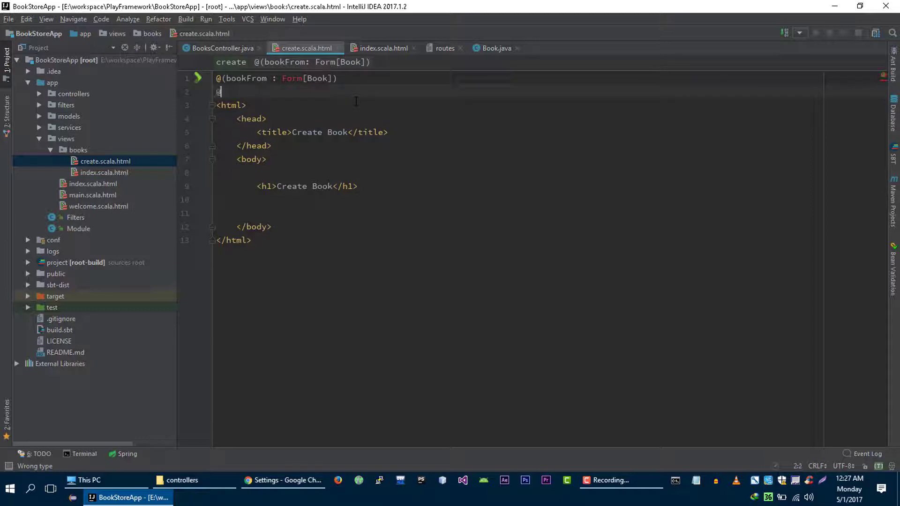
text(@import)
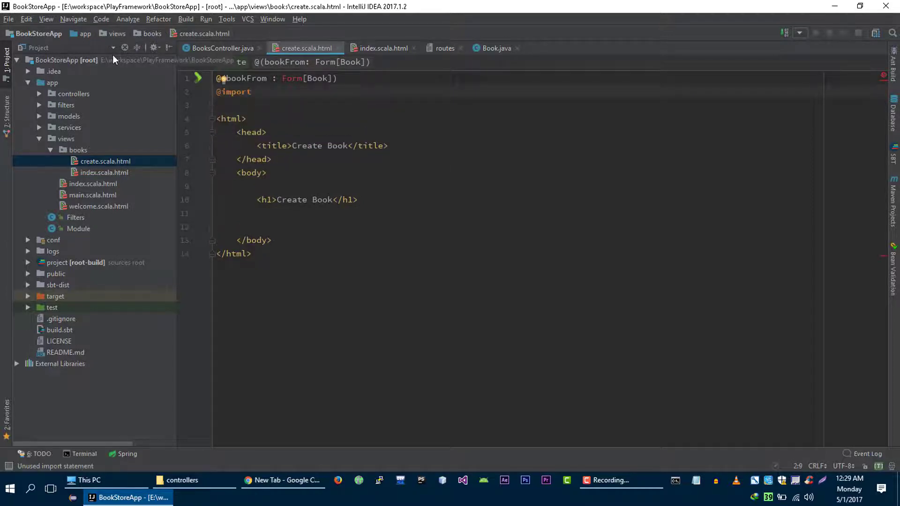
text(helper)
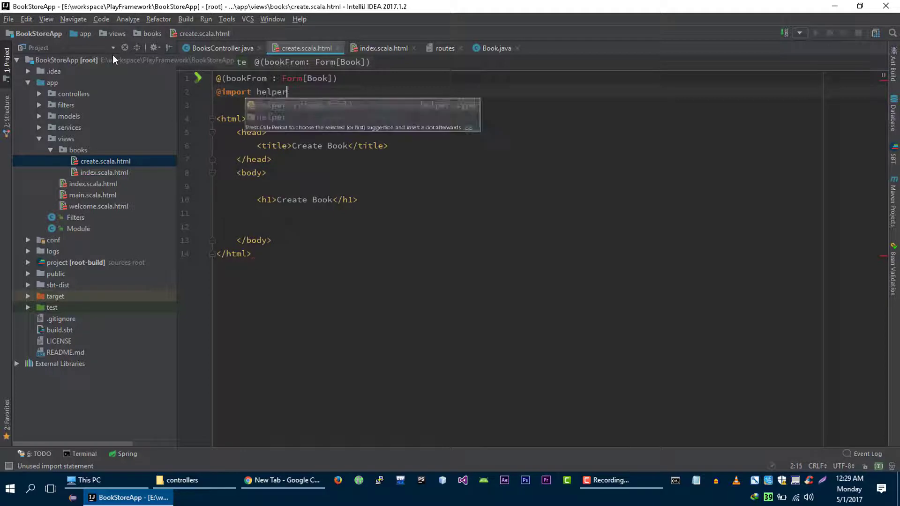
text(.)
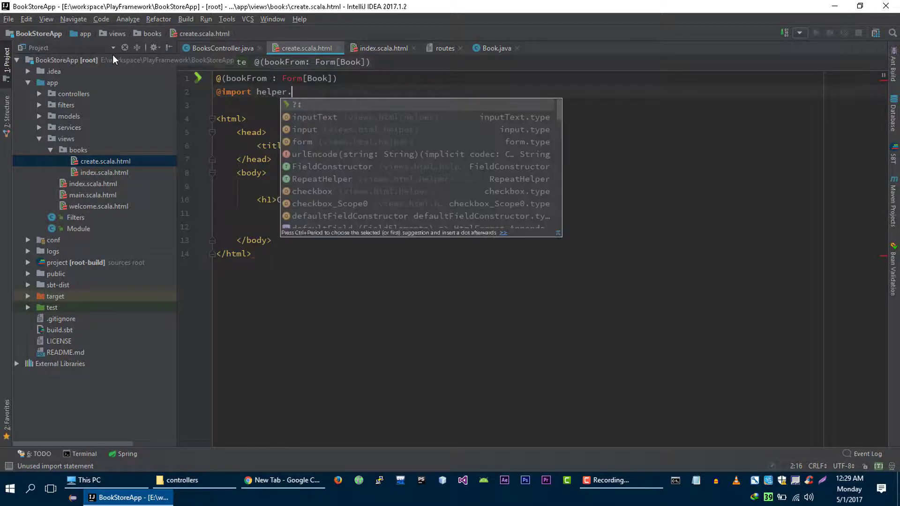
text(_)
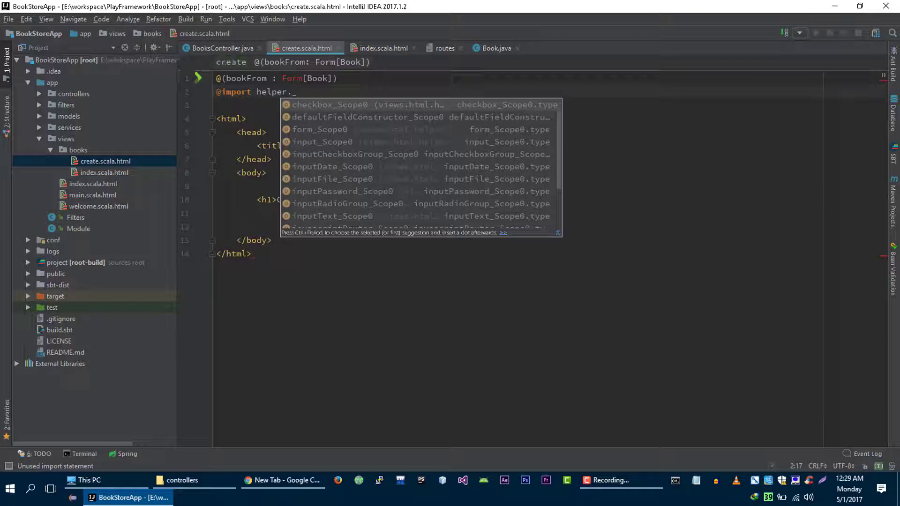
key(Escape)
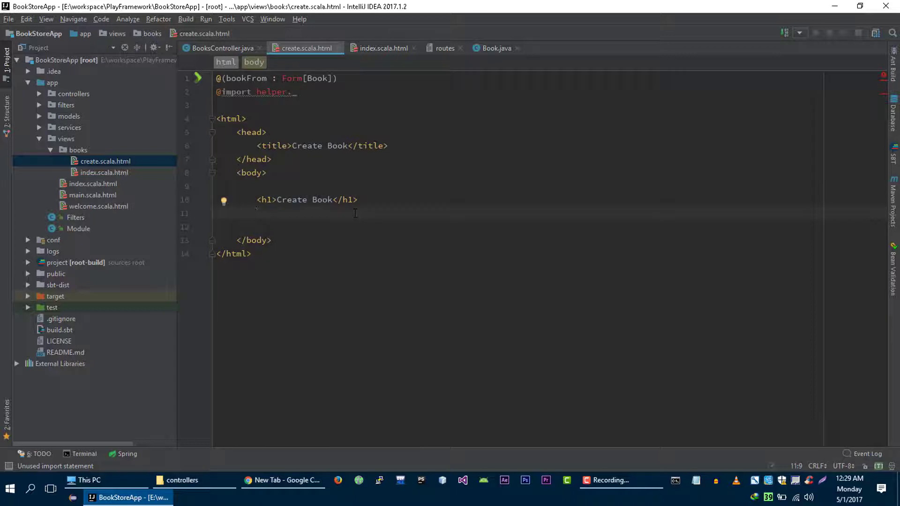
text(@helper.)
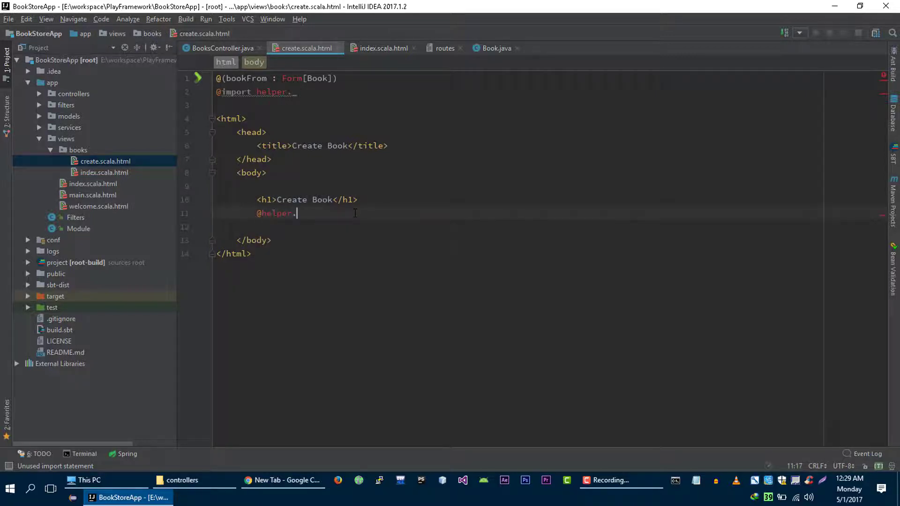
text(form()
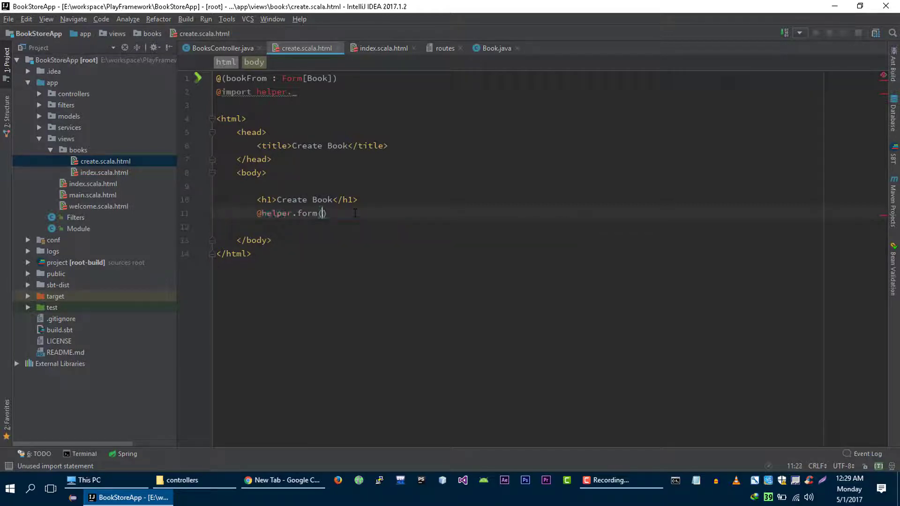
text(action =)
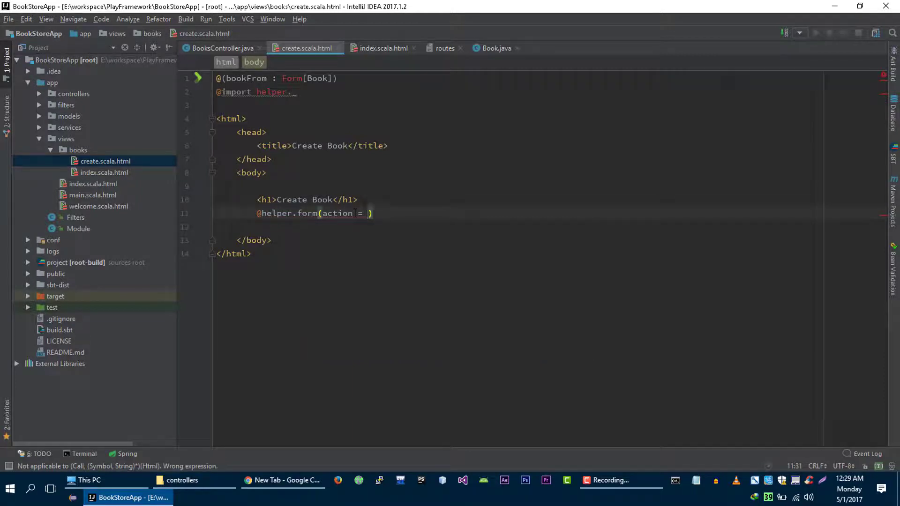
text(routes.BooksController.)
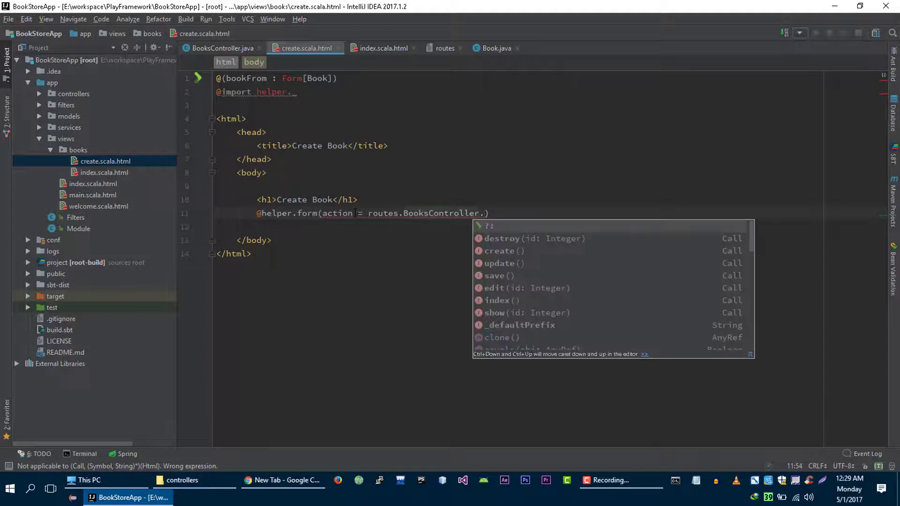
text(s)
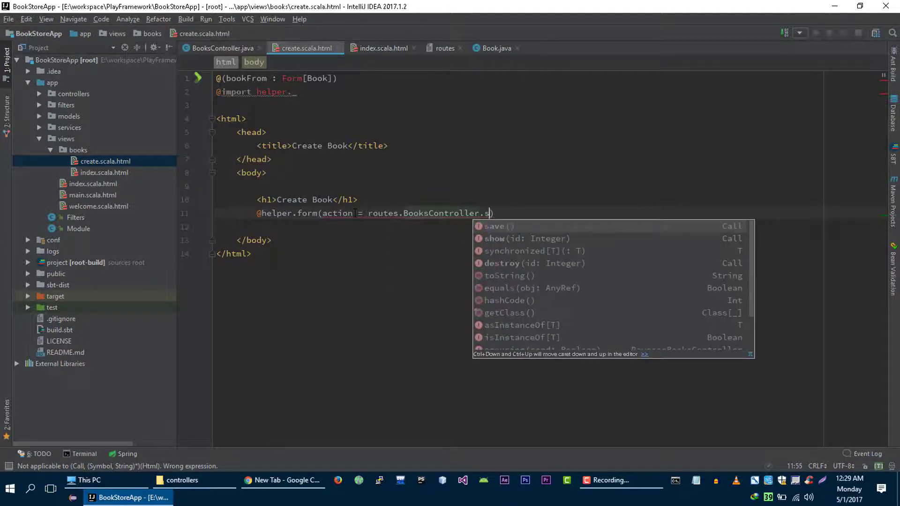
click(495, 226)
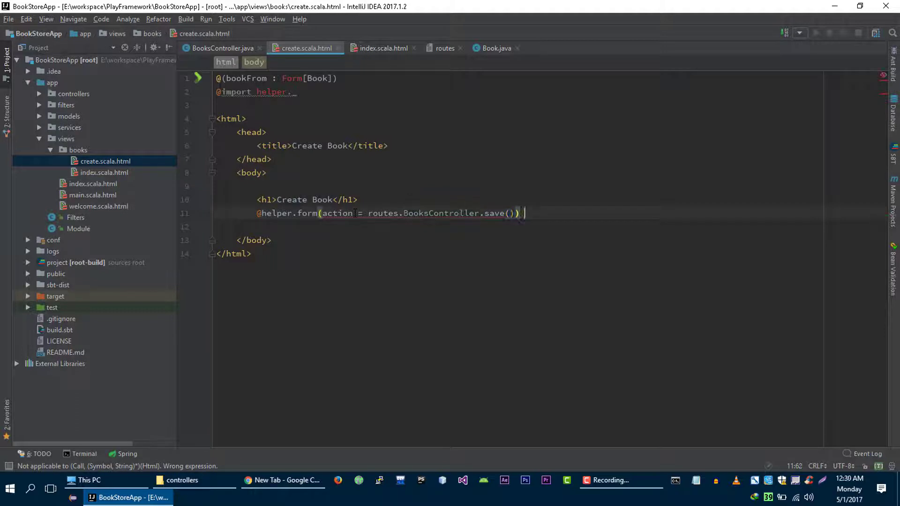
text({)
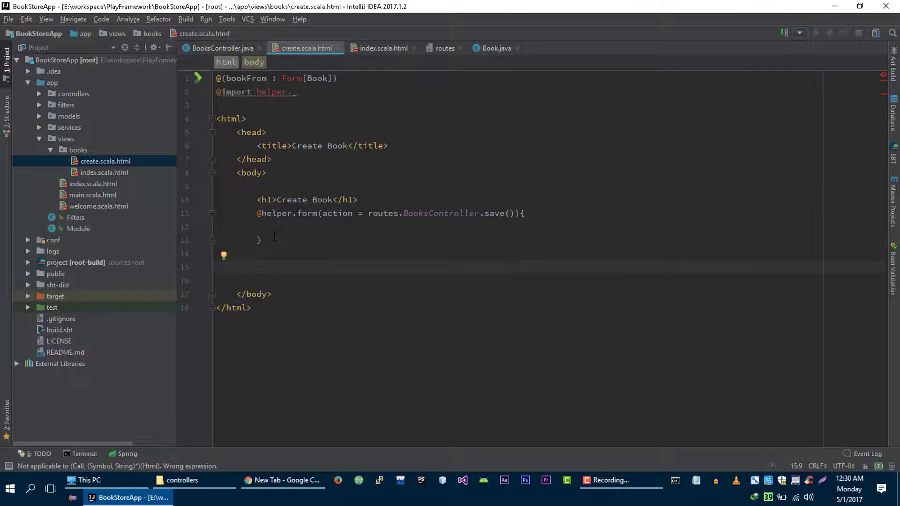
Type a trial plain <form> tag with action /books/create and method="POST", later removed.
text(<form action=""> </form>)
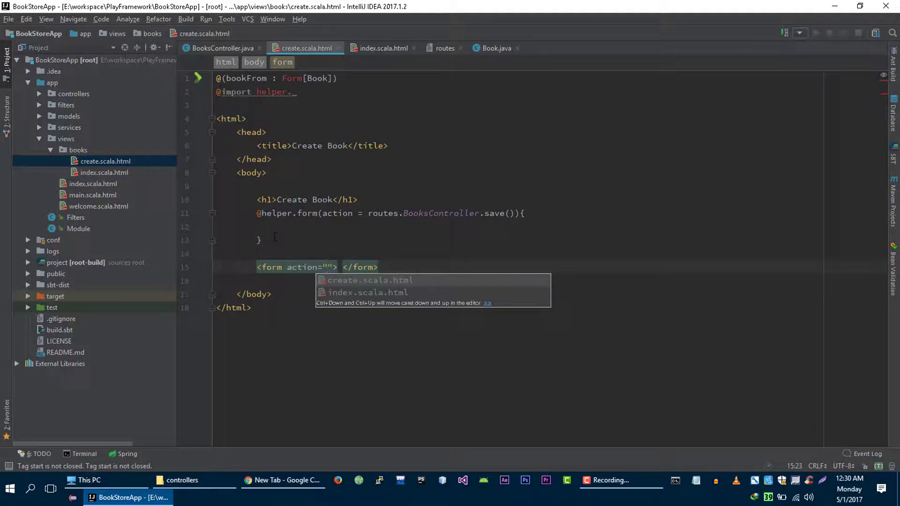
text(/)
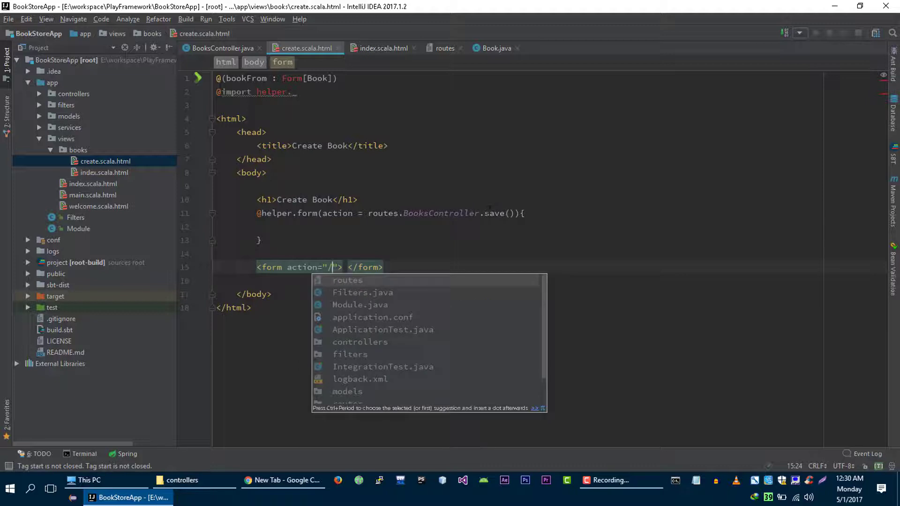
mouse_move(481, 233)
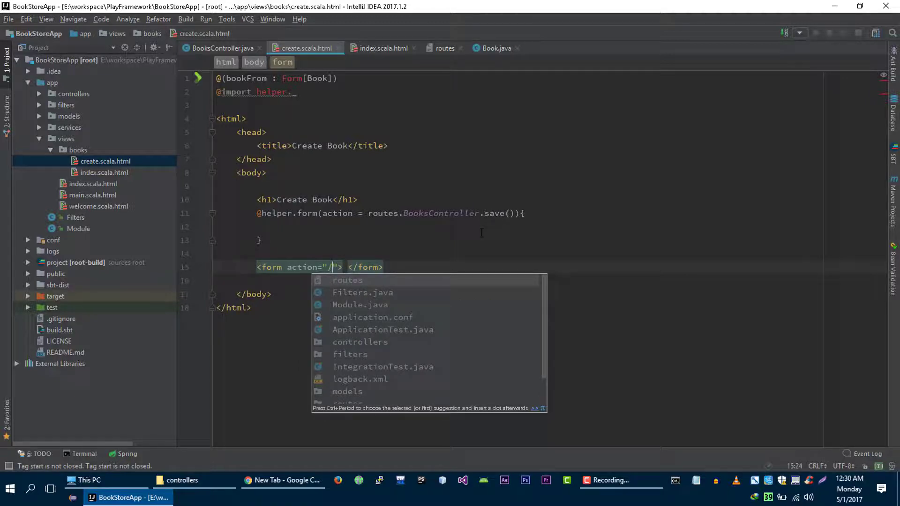
text(books/)
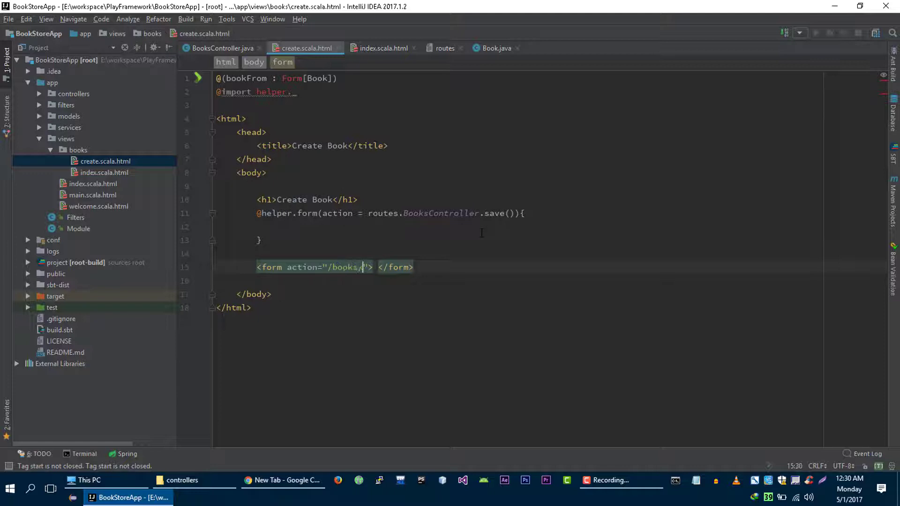
text(create)
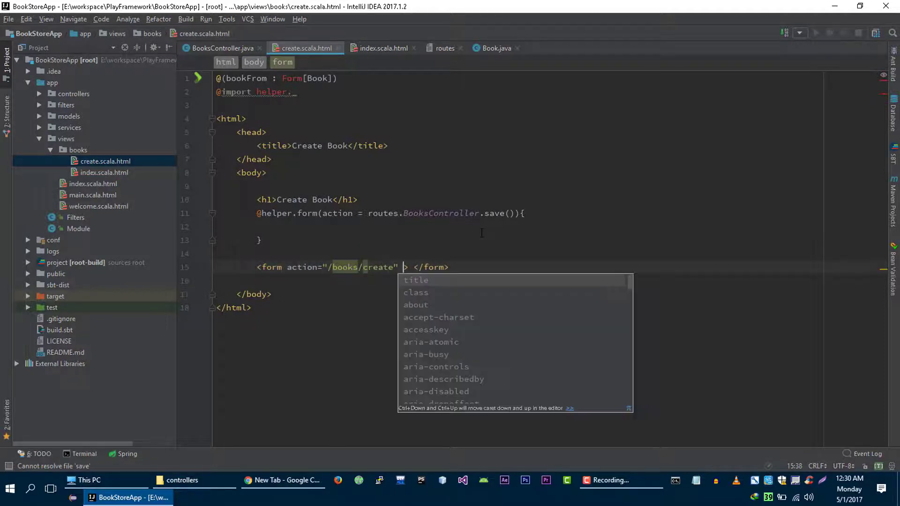
text(method="PO)
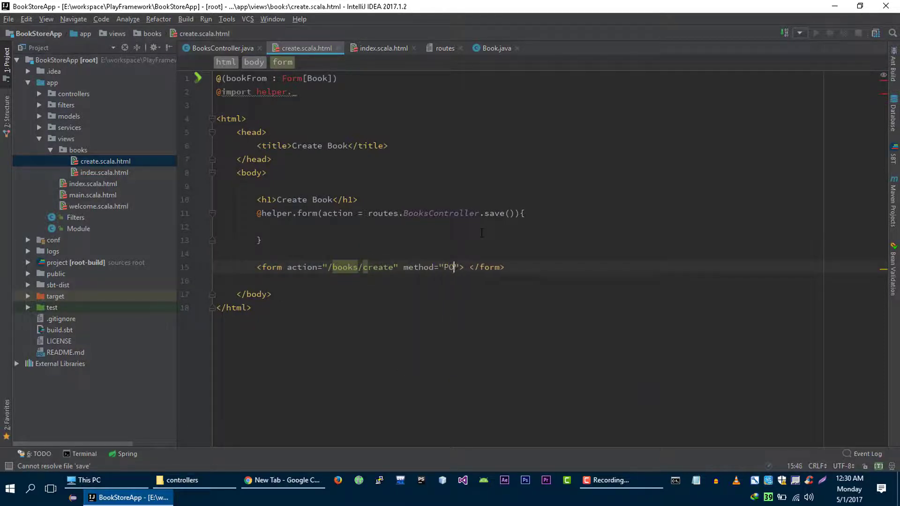
text(ST)
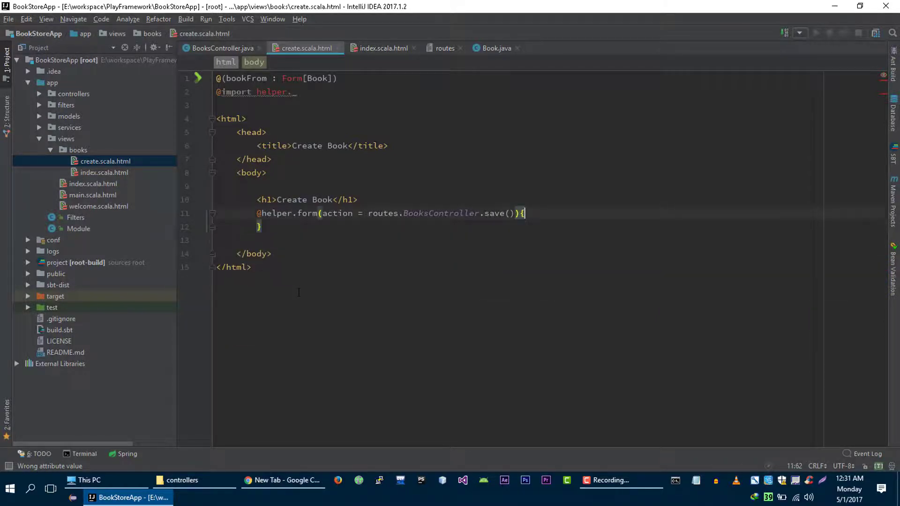
key(Enter)
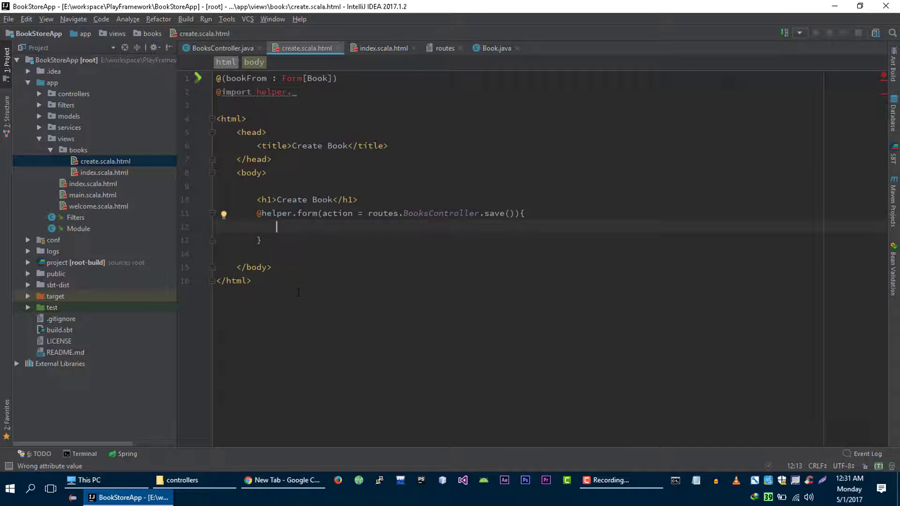
text(@helper)
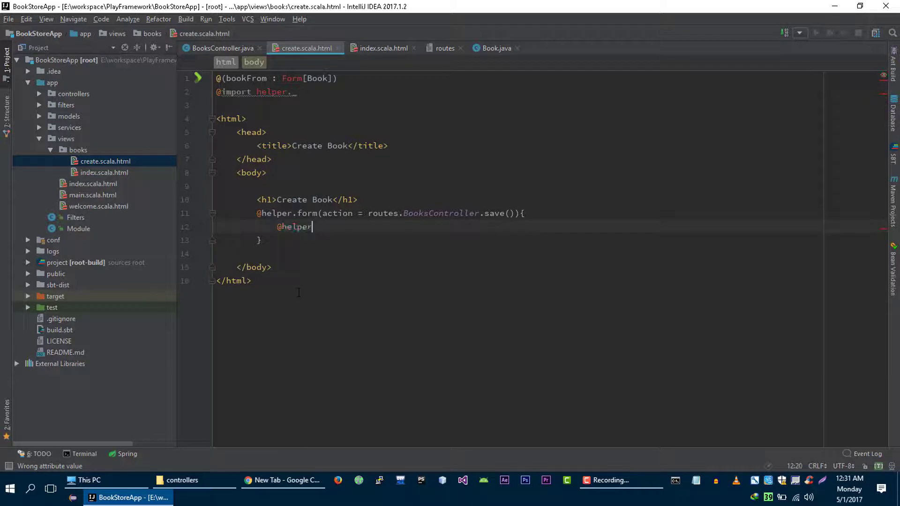
text(.inputText()
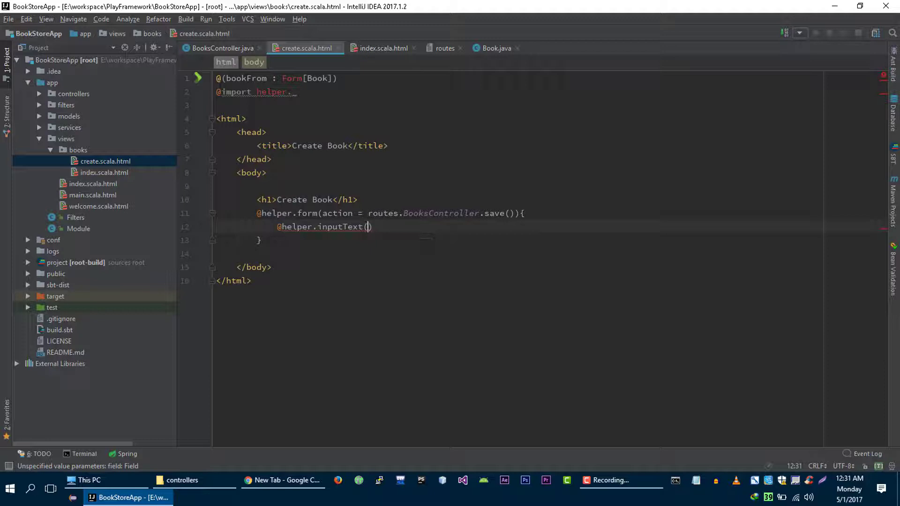
text(bookFrom("id)
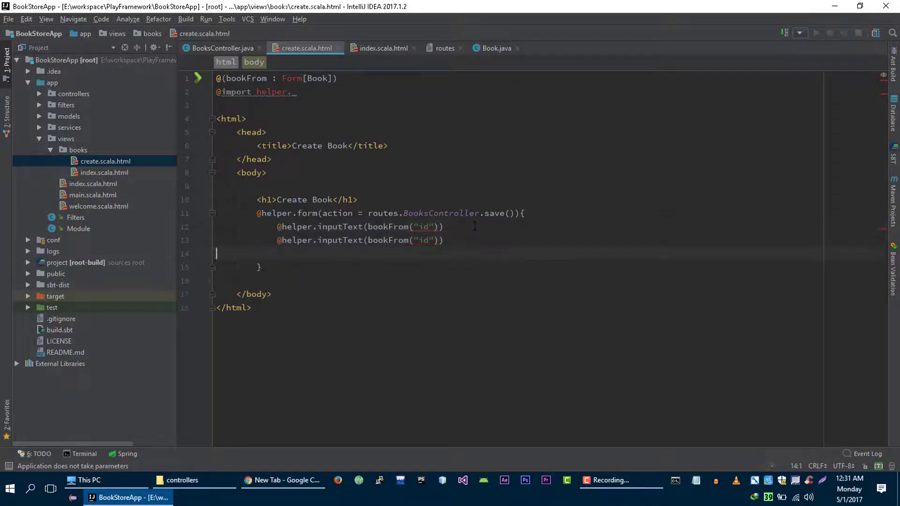
text(@helper.inputText(bookFrom("id")))
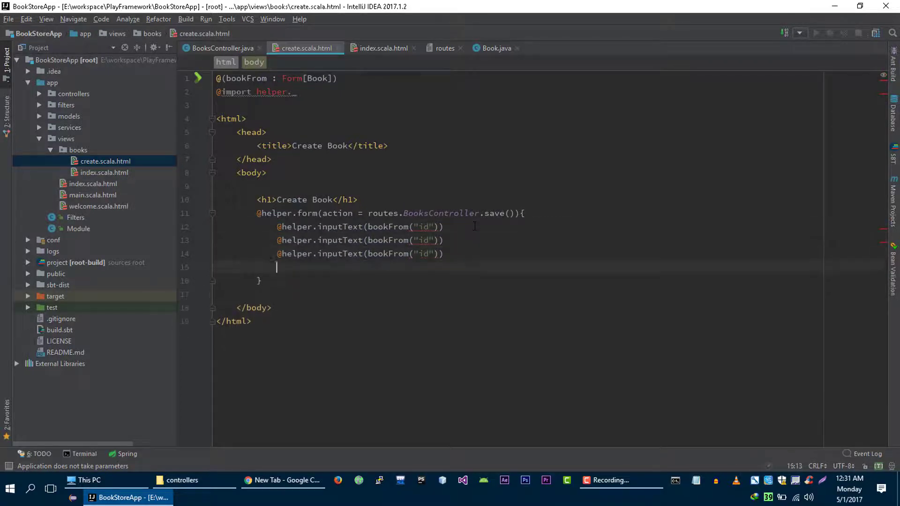
text(@helper.inputText(bookFrom("id")))
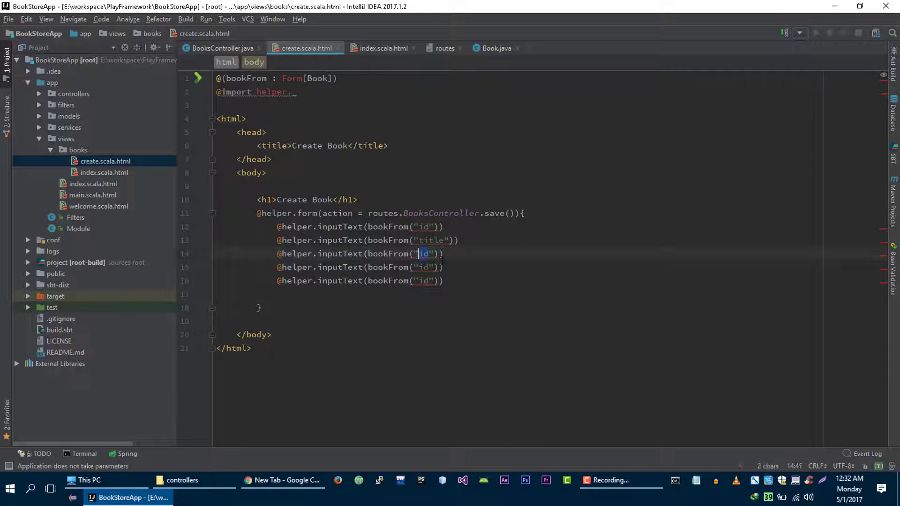
text(price)
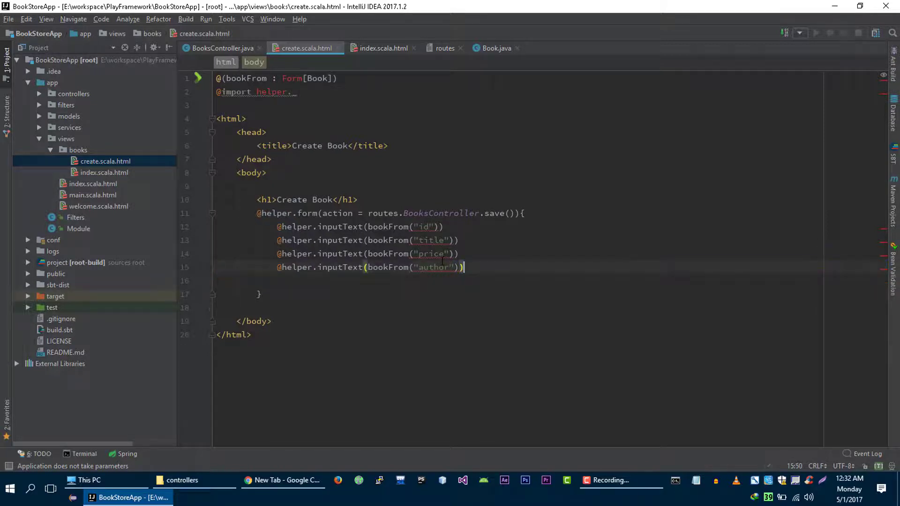
Add an <input type="submit" value="Create Book"> button below the author field.
key(Enter)
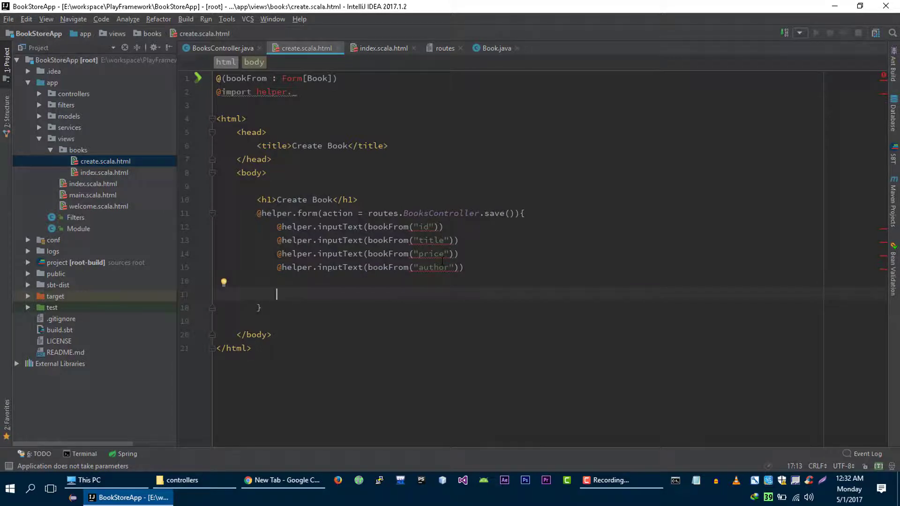
text(<inp)
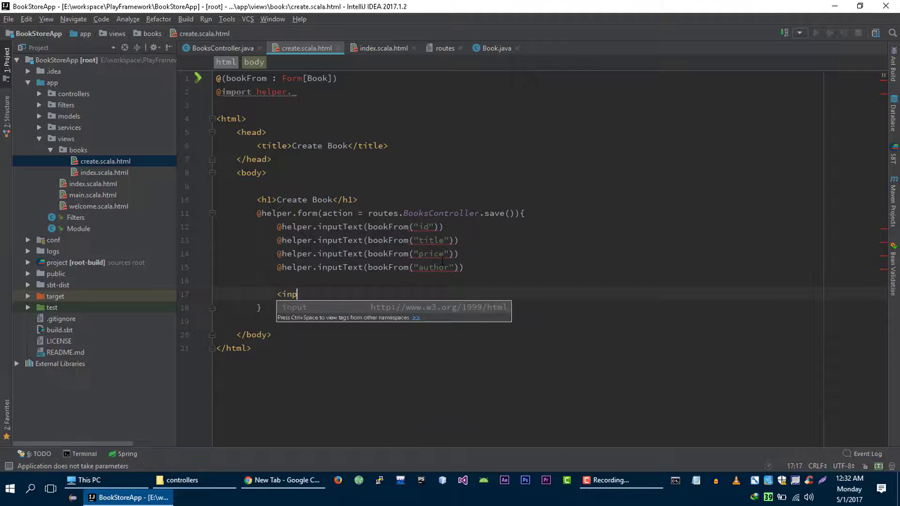
text(ut type="">)
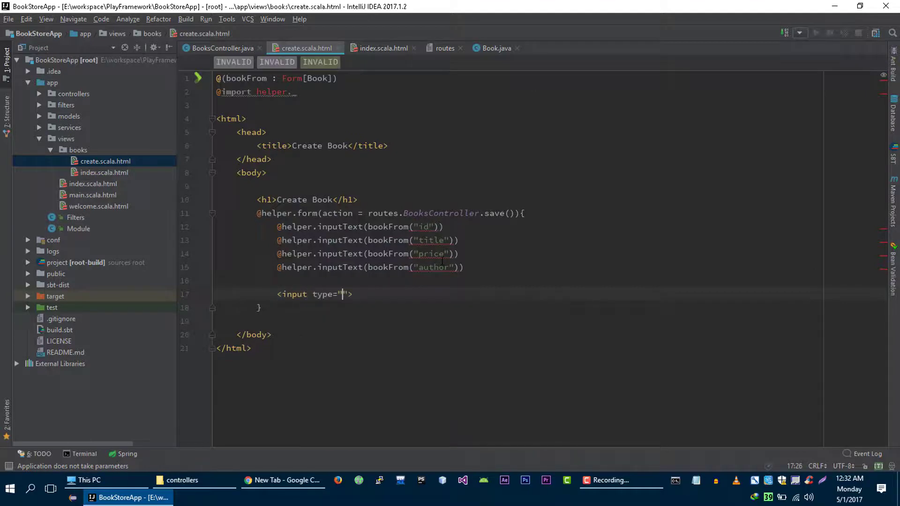
text(submit" value=")
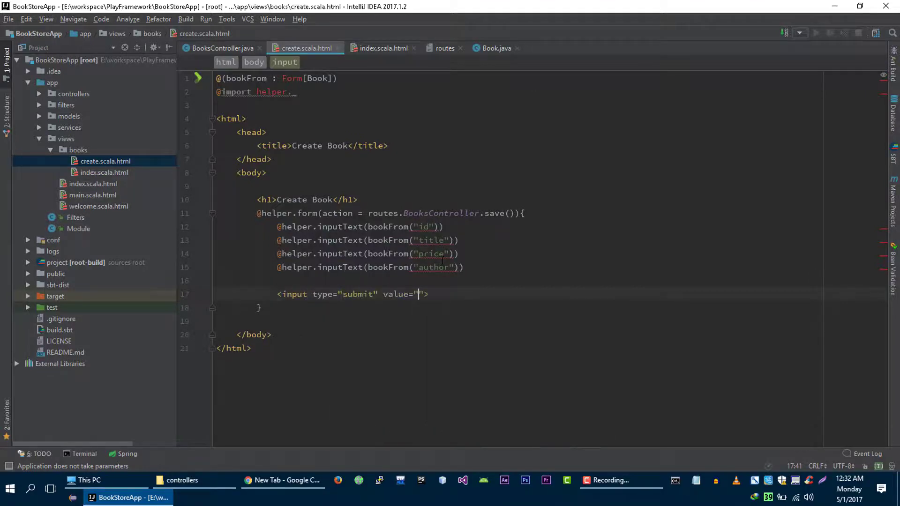
text(Create Book)
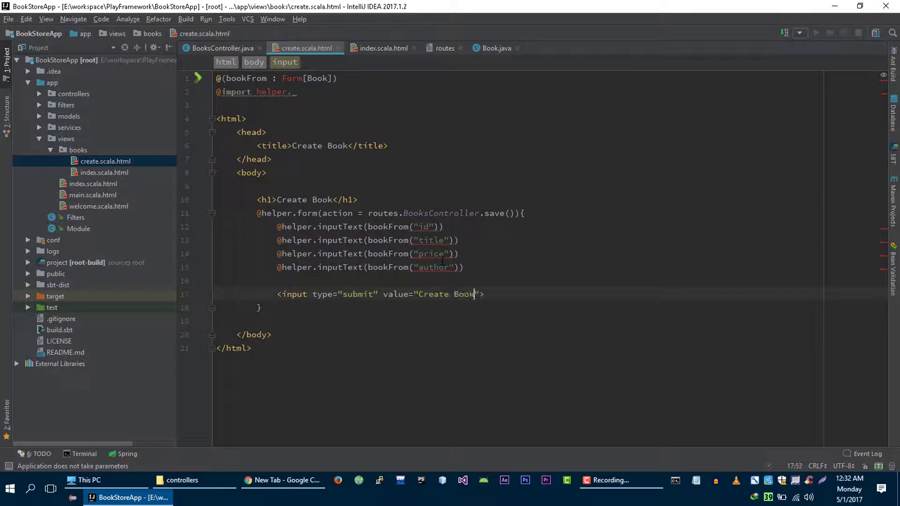
click(223, 48)
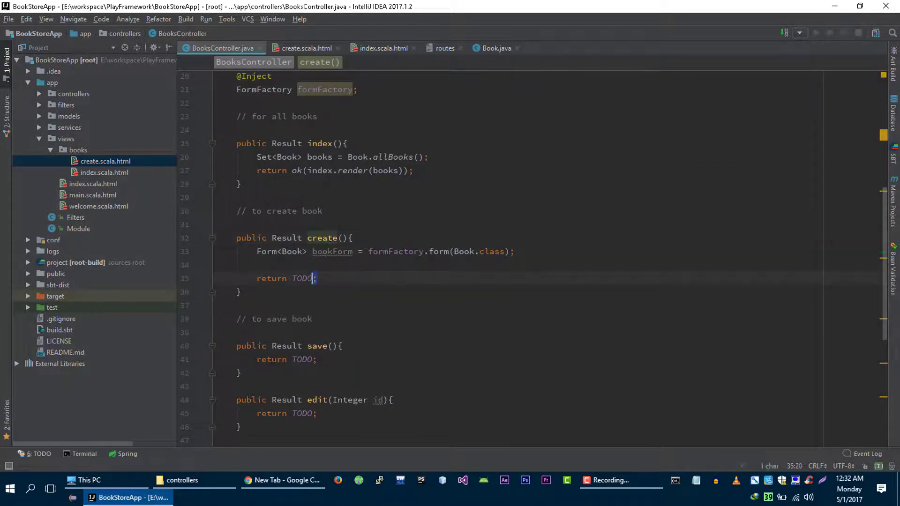
Make create() return ok(create.render(bookForm)) in place of TODO.
text(o)
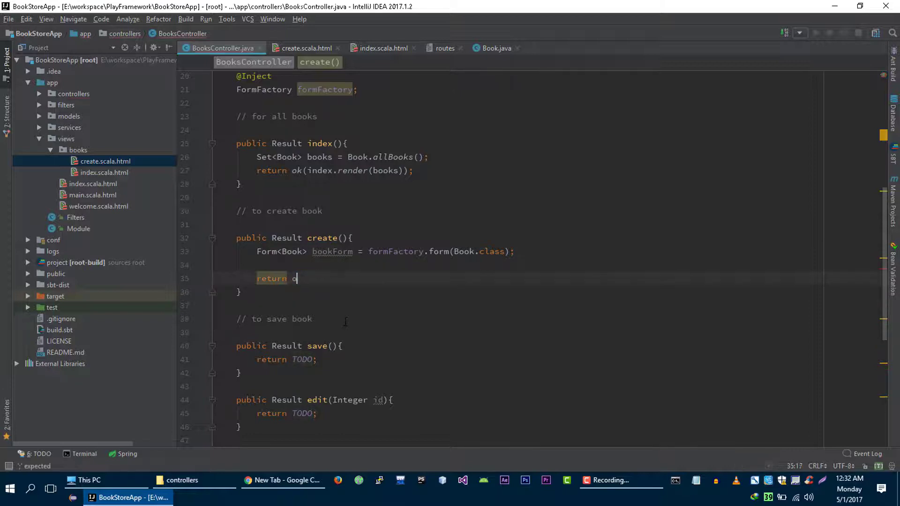
text(k(cr)
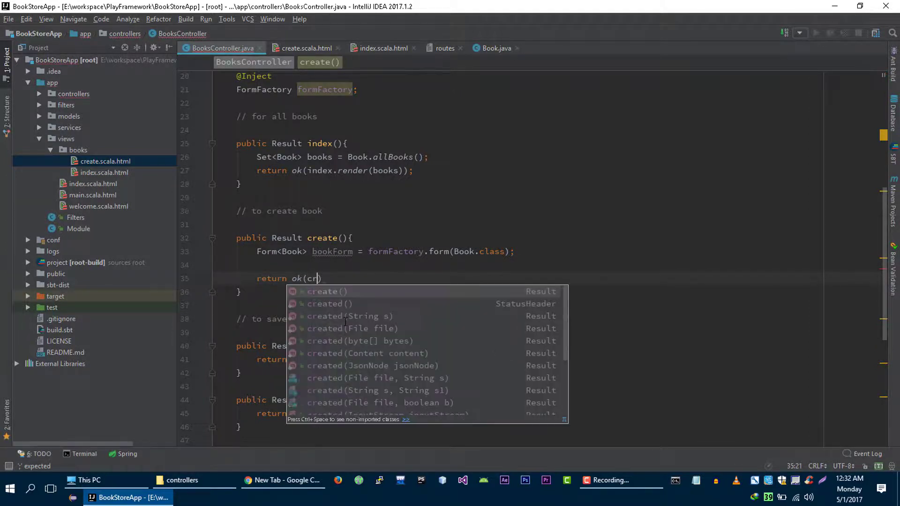
text(eate.)
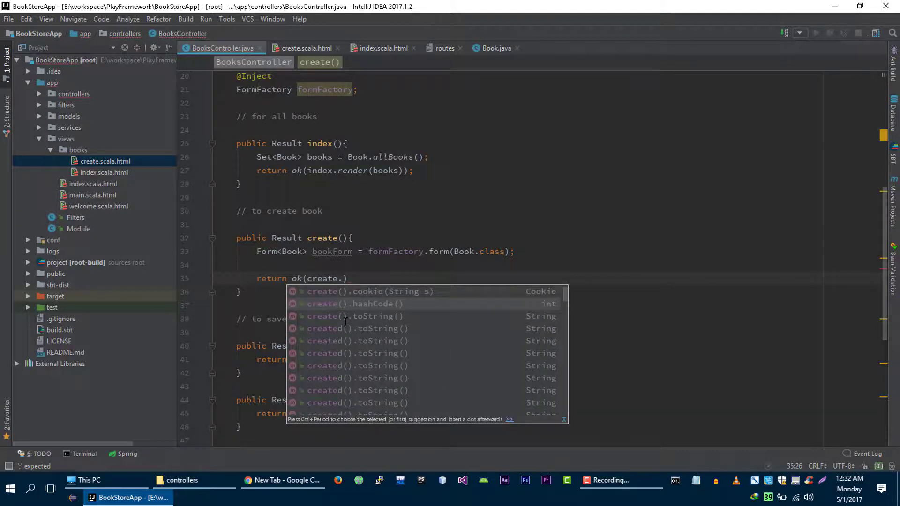
text(render(book)
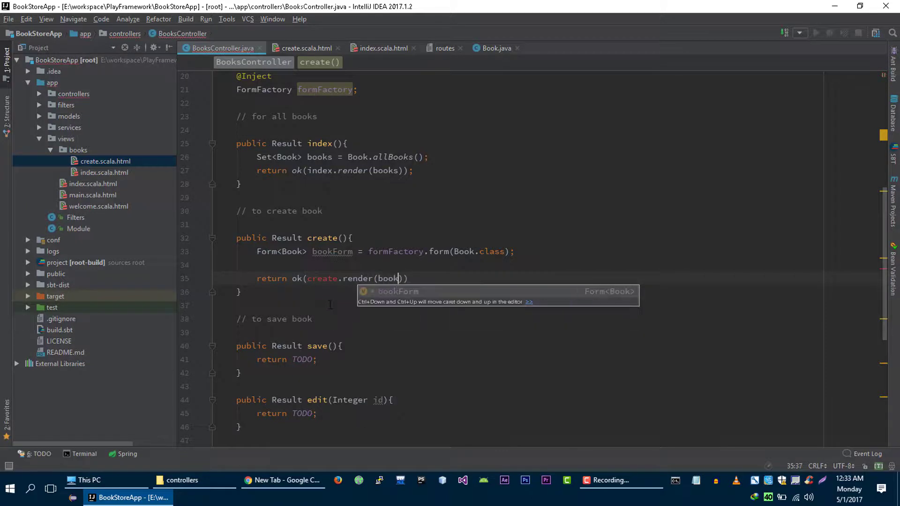
text(Form)
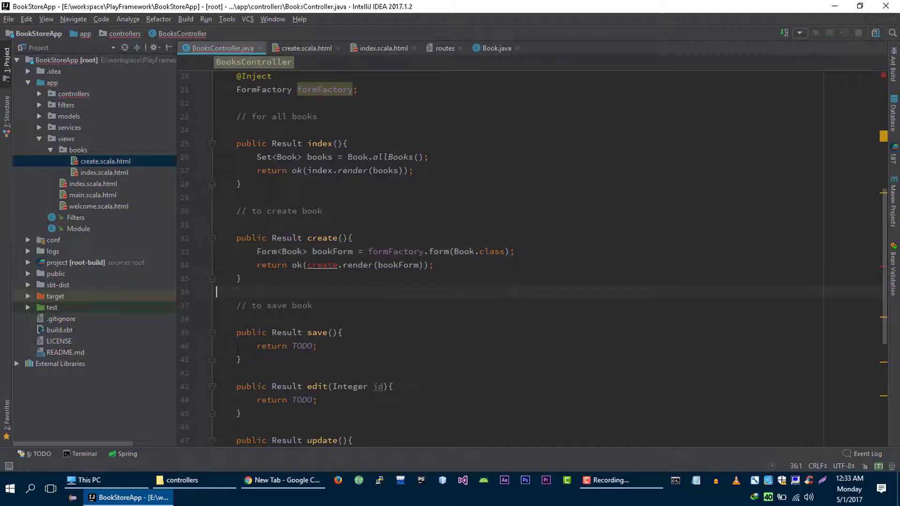
Run 'sbt ~run' in the project terminal to start BookStoreApp in continuous mode.
click(84, 454)
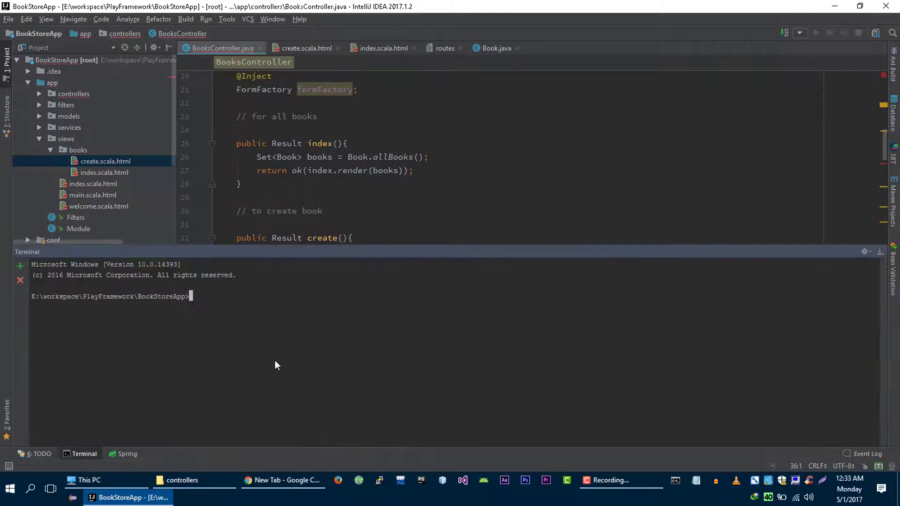
mouse_move(385, 341)
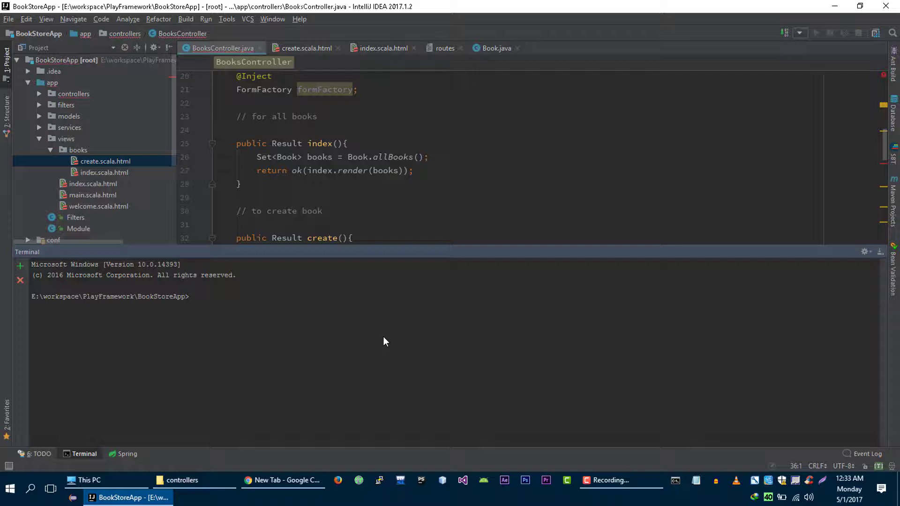
text(sbt)
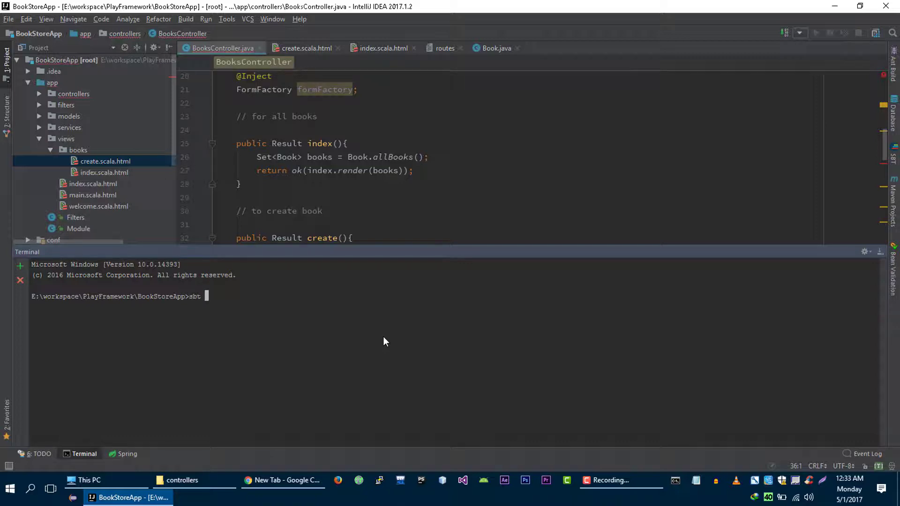
text(~run)
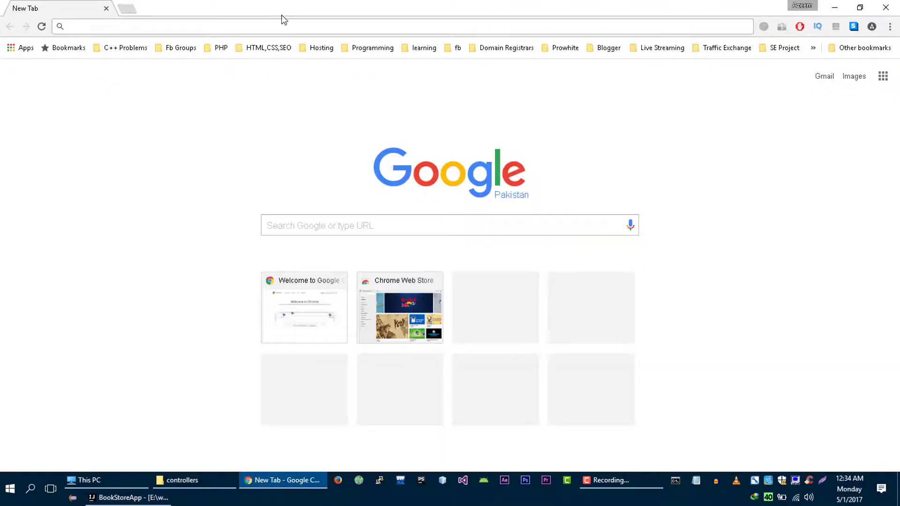
Load localhost:9000/books/create in the address bar.
text(localhost:)
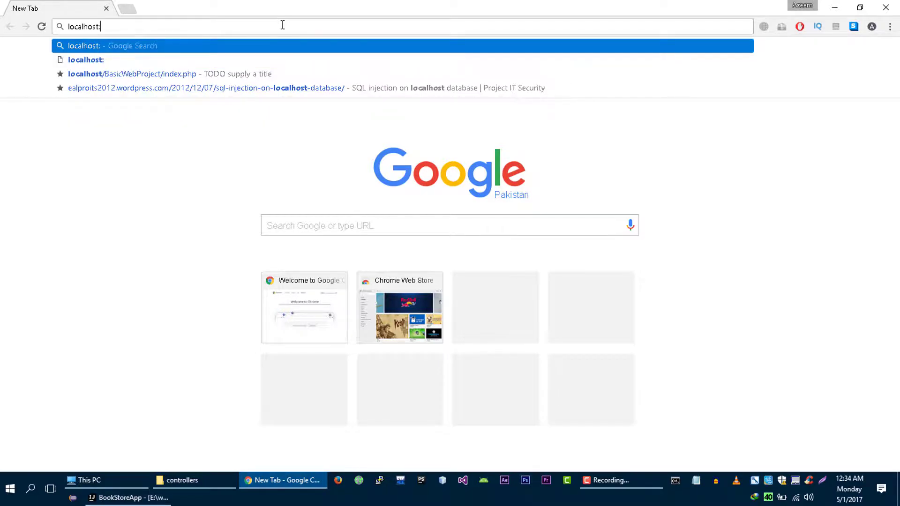
text(9000/)
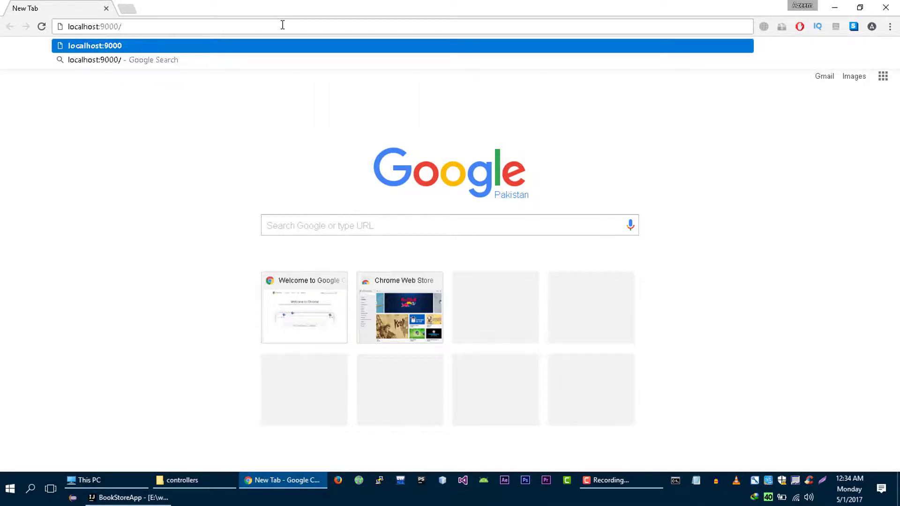
text(/books/create)
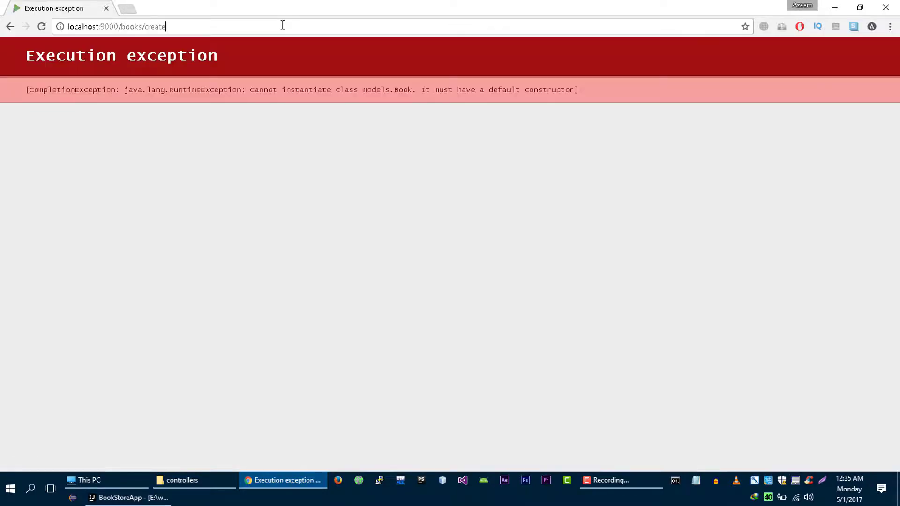
mouse_move(305, 105)
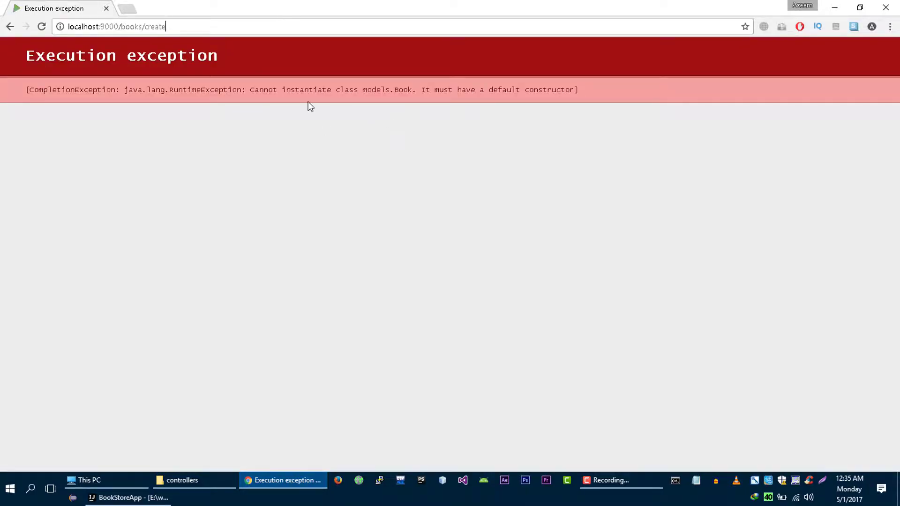
Select the exception text stating models.Book needs a default constructor, then return to the IDE.
double_click(261, 89)
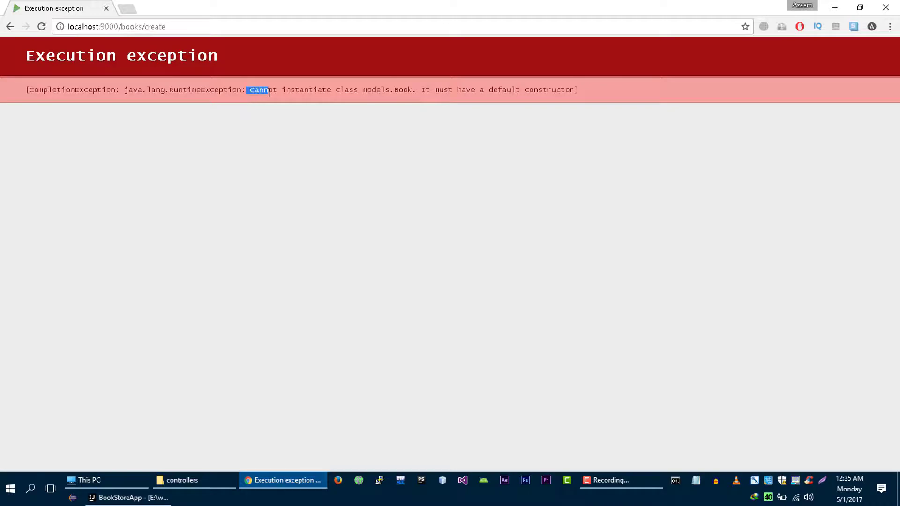
drag(247, 90, 410, 90)
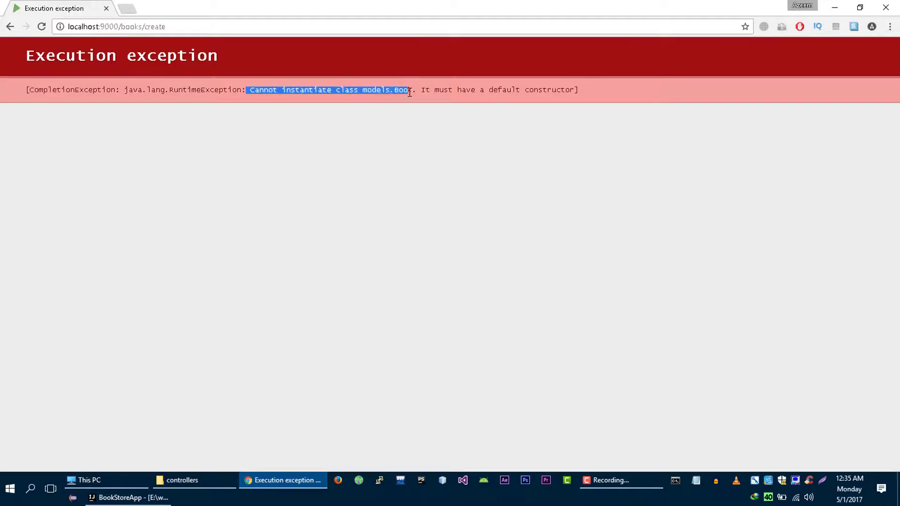
drag(408, 90, 580, 90)
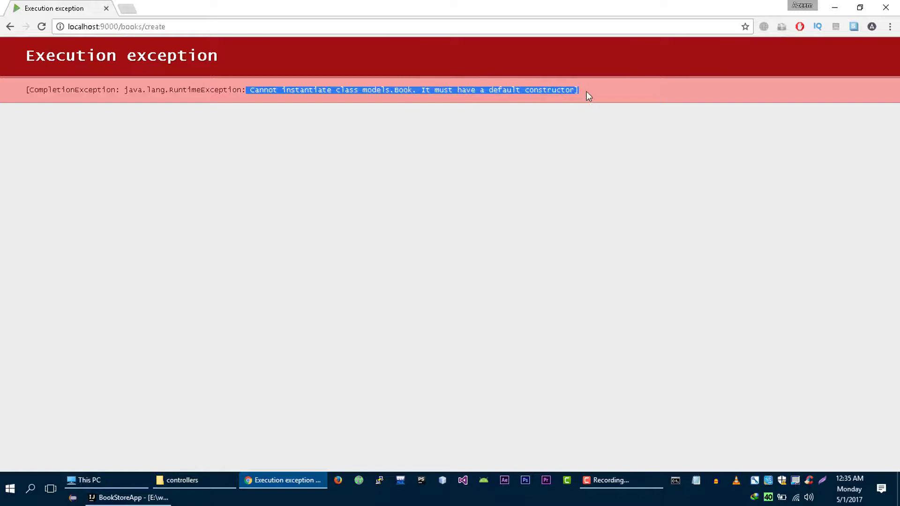
click(126, 497)
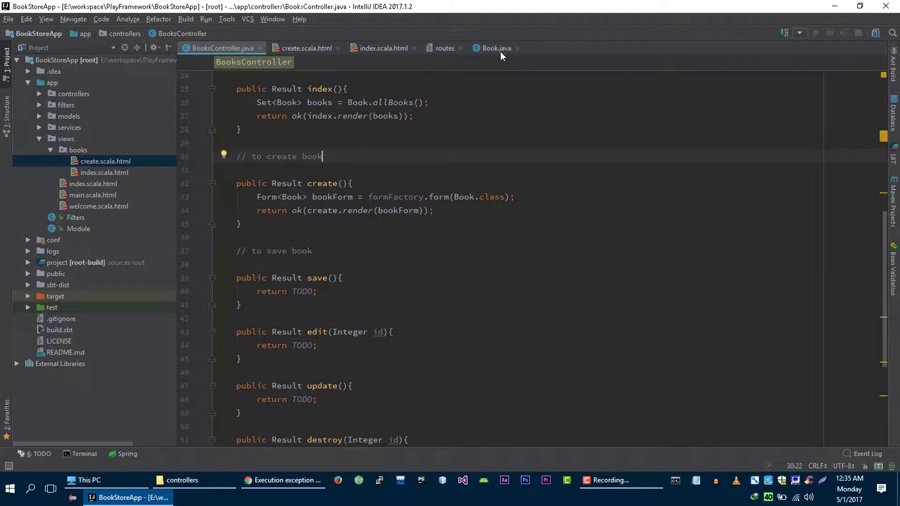
Add an empty 'public Book(){}' constructor to Book.java above the existing one.
click(495, 48)
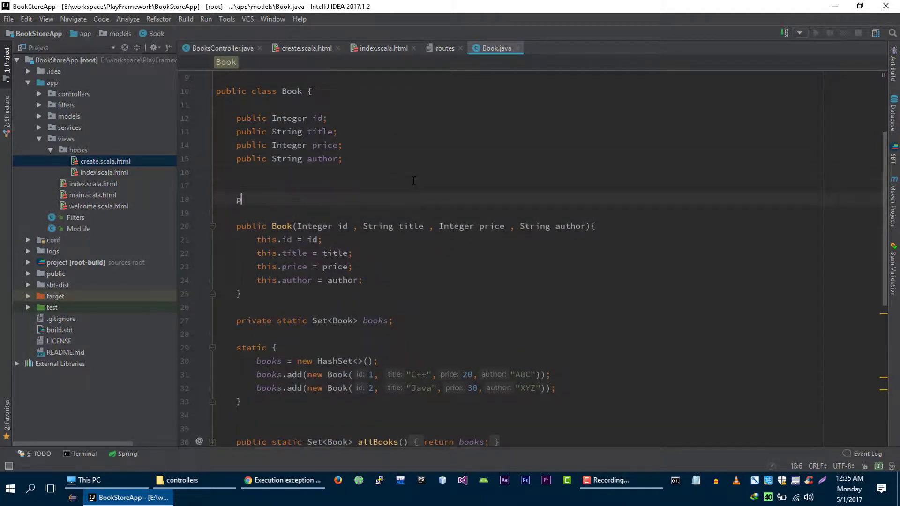
text(ublic B)
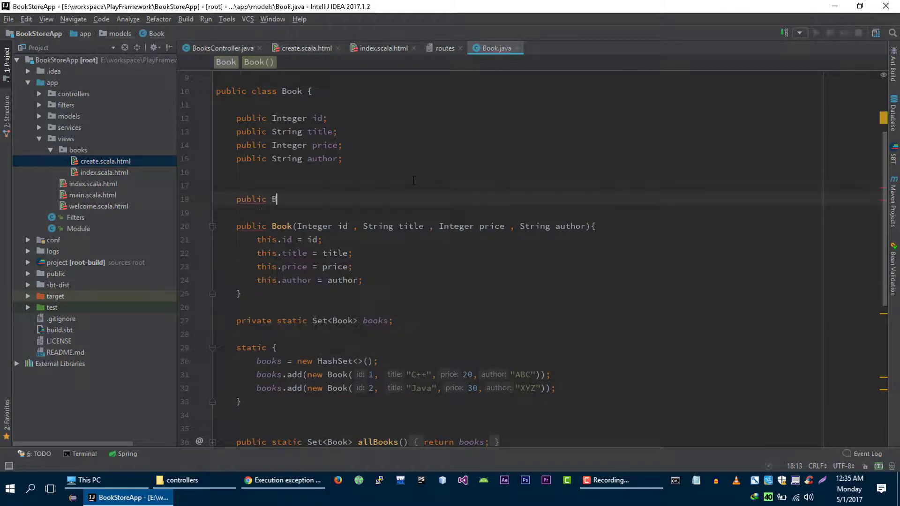
text(ook(){})
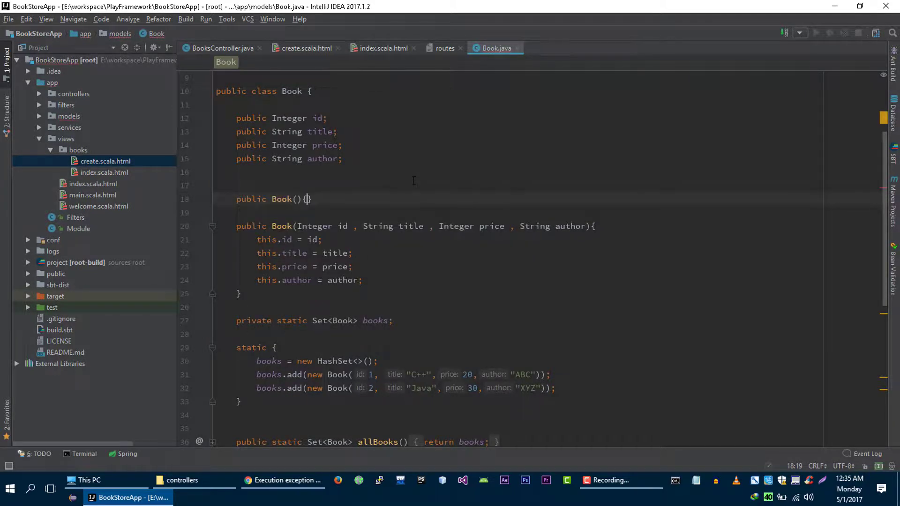
click(283, 480)
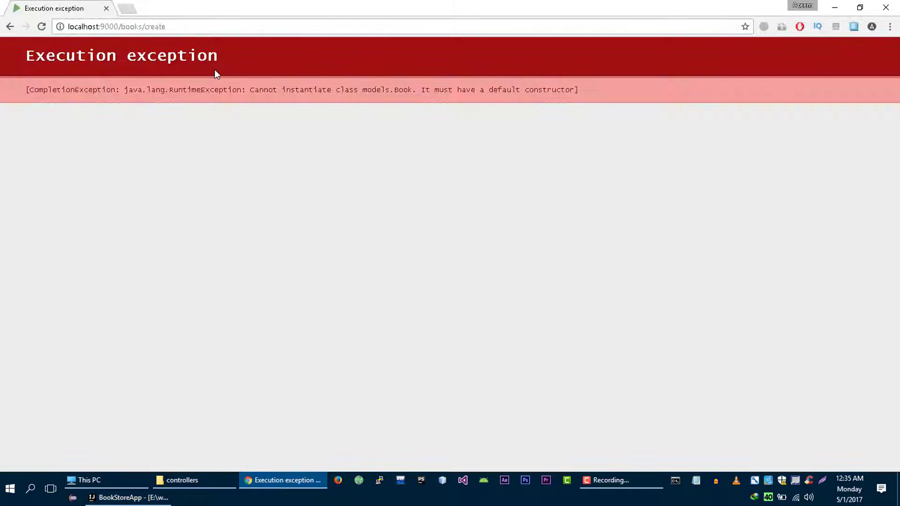
Reload books/create to render the Create Book form and view its page source markup.
click(39, 27)
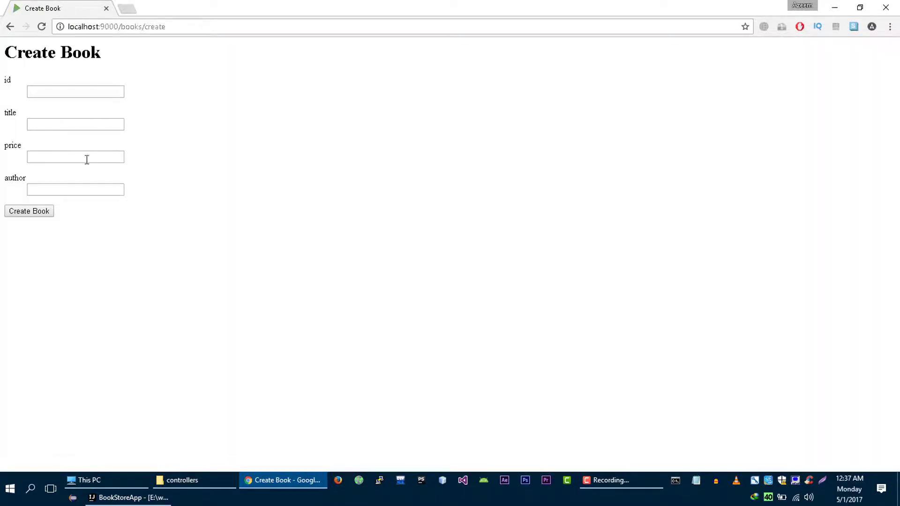
click(75, 156)
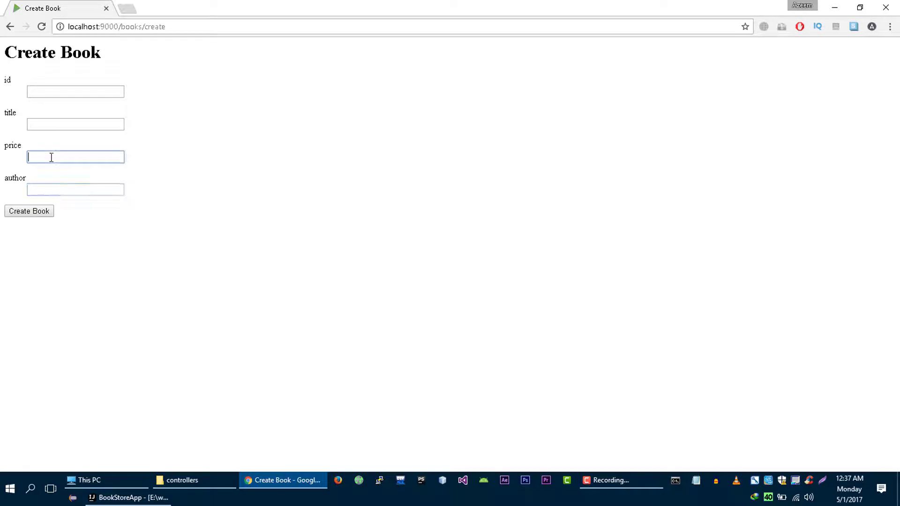
click(73, 189)
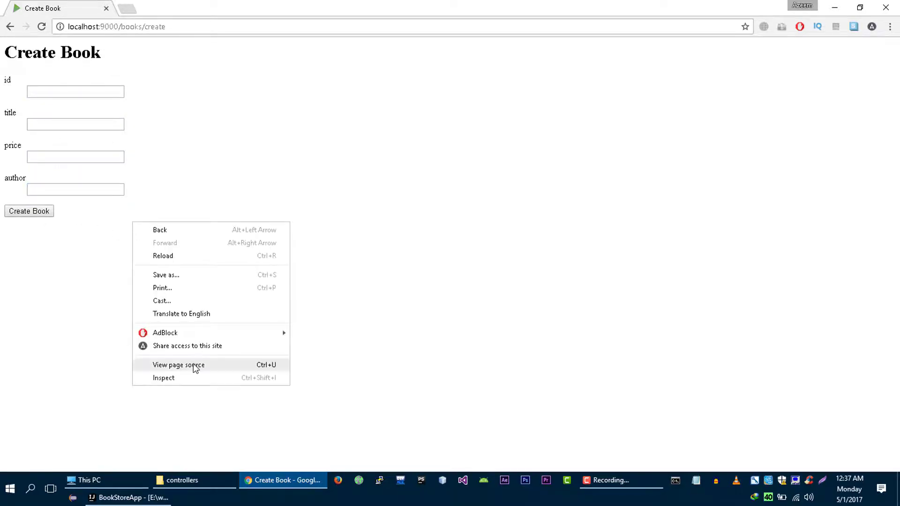
click(178, 364)
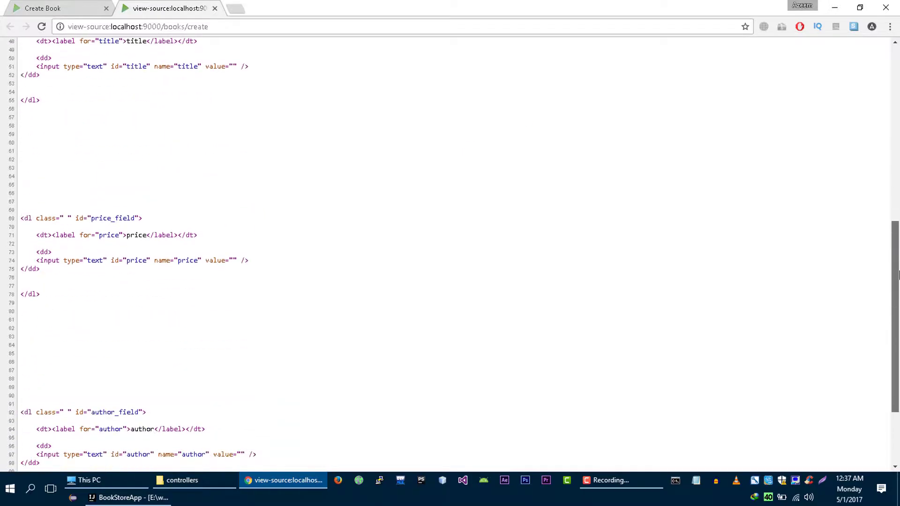
scroll(down, 3)
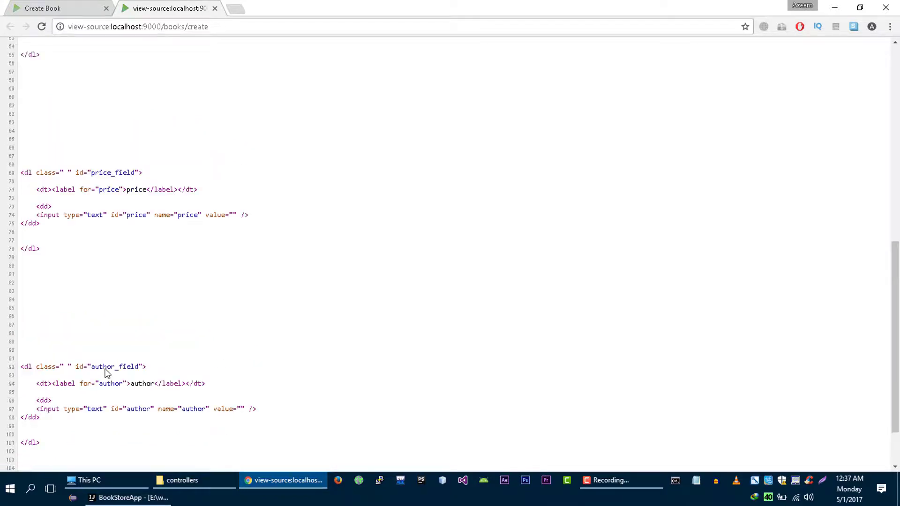
scroll(up, 3)
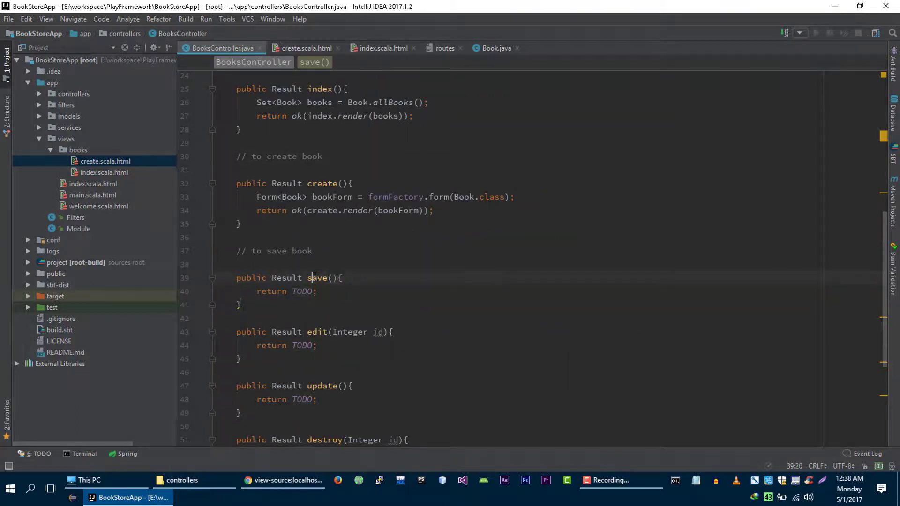
Terminate the running sbt server, confirming with Y.
key(Enter)
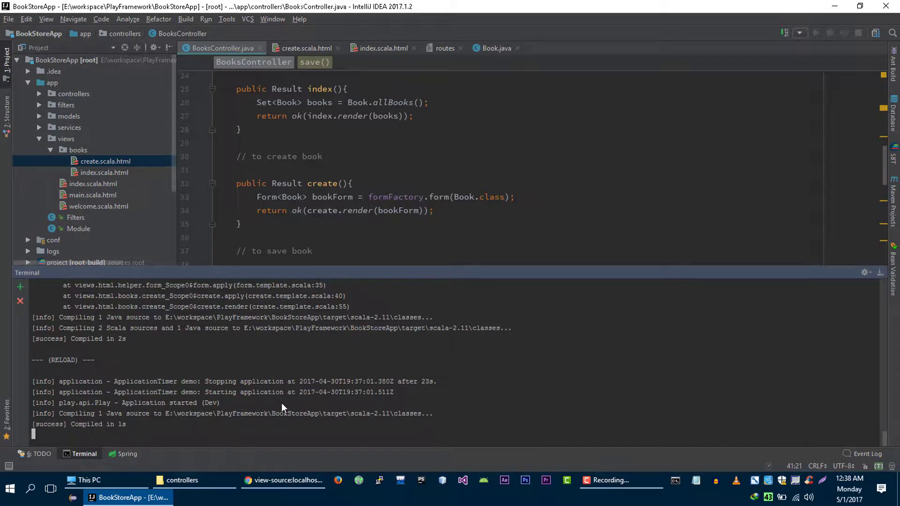
text(Y)
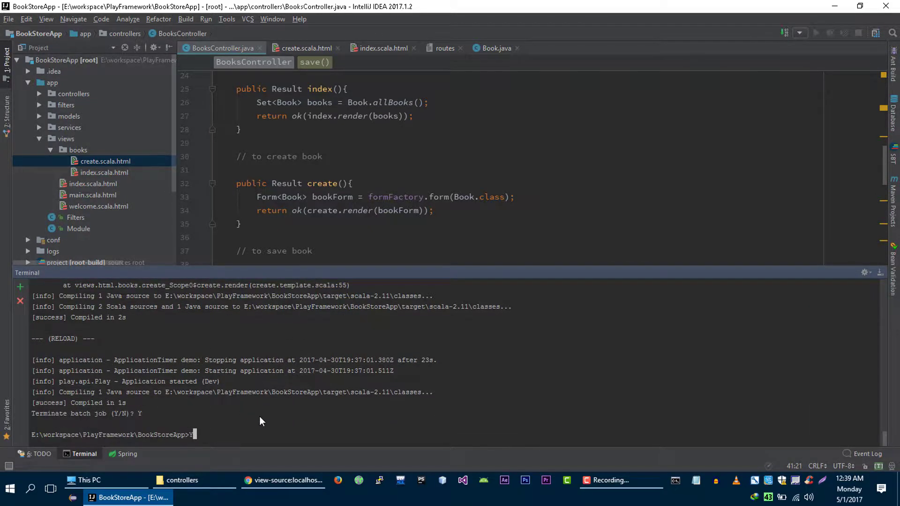
Relaunch with 'sbt -run -jvm-debug 9999' so the JVM listens for a debugger on port 9999.
text(sbt -run -)
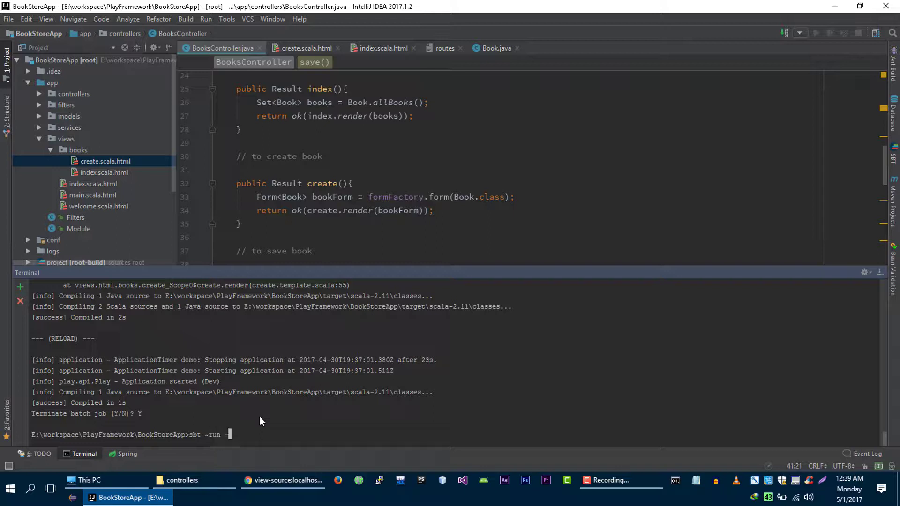
text(jvm)
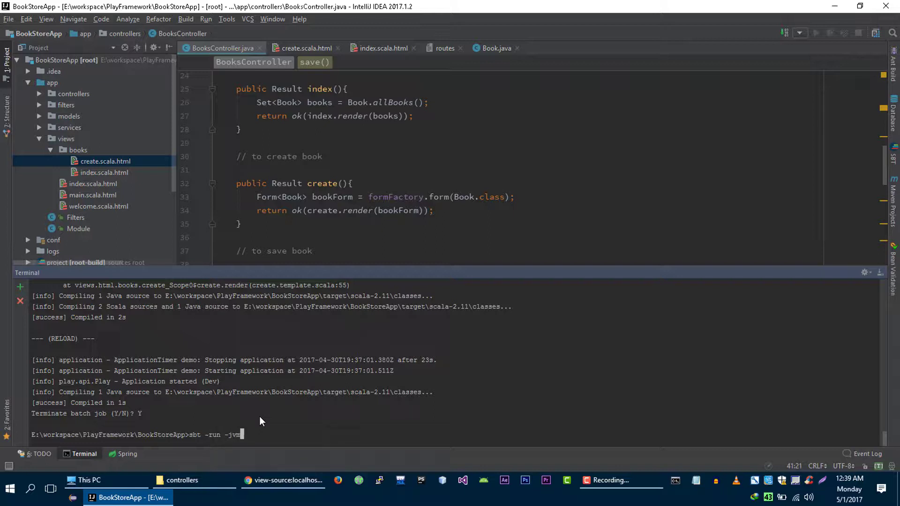
text(-debug)
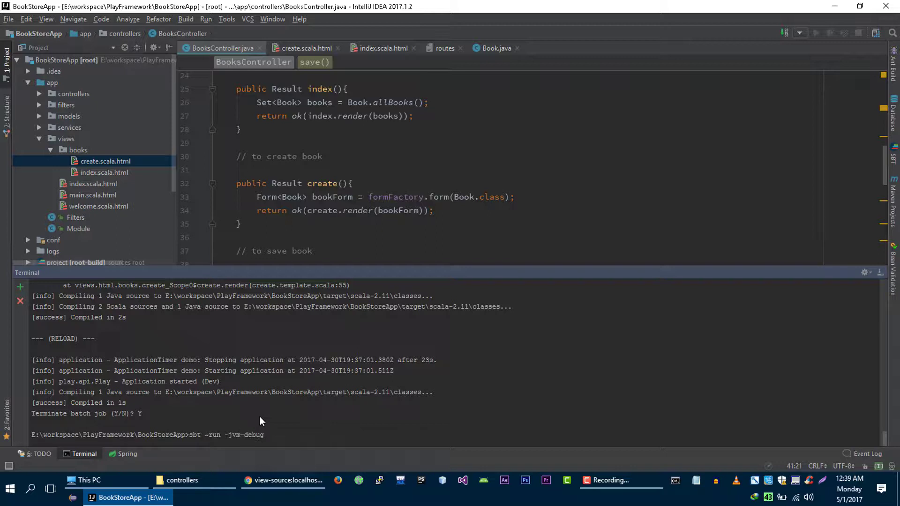
text(9999)
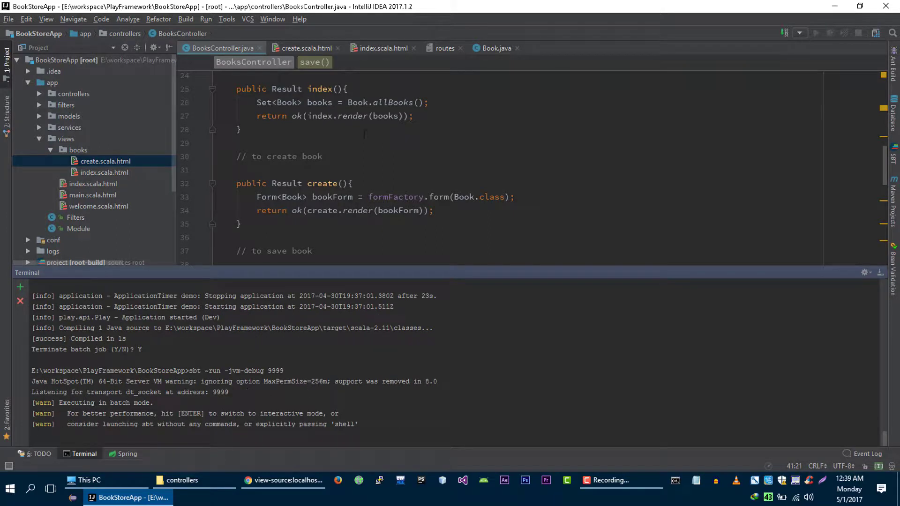
click(206, 19)
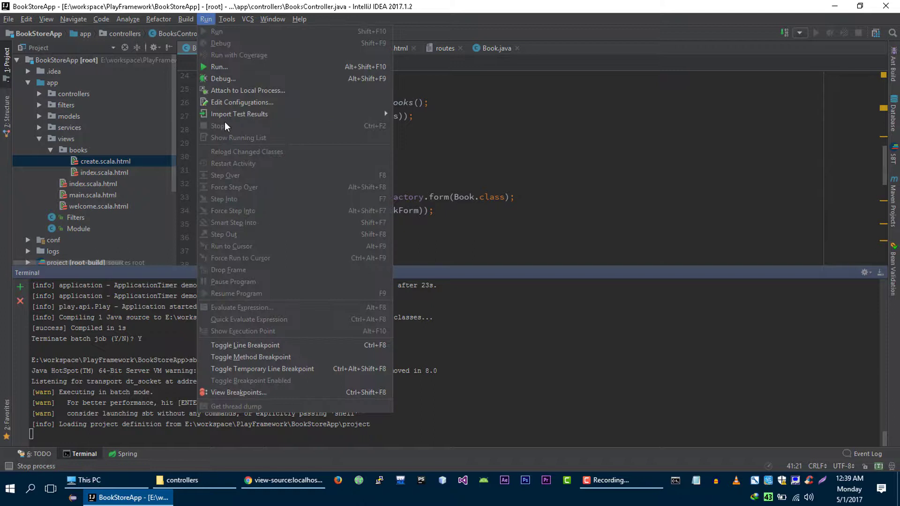
Add a new Remote run configuration from Edit Configurations.
click(242, 102)
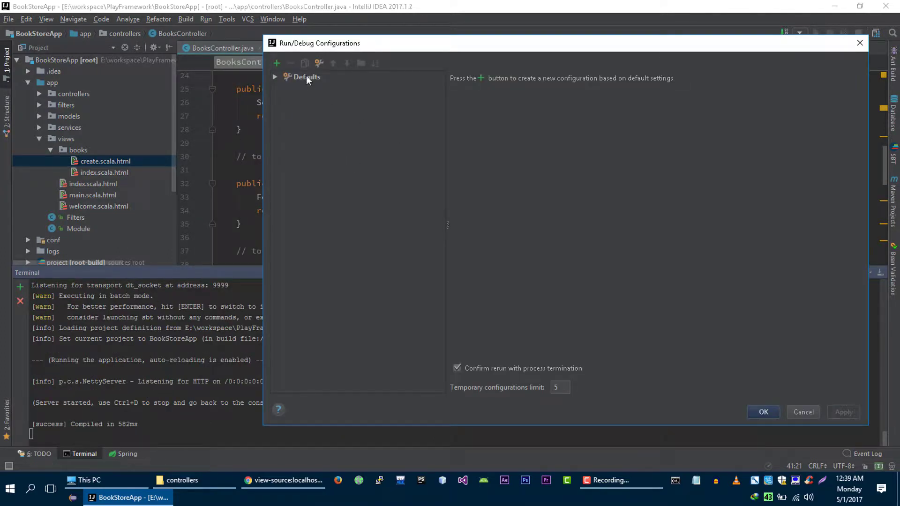
click(277, 63)
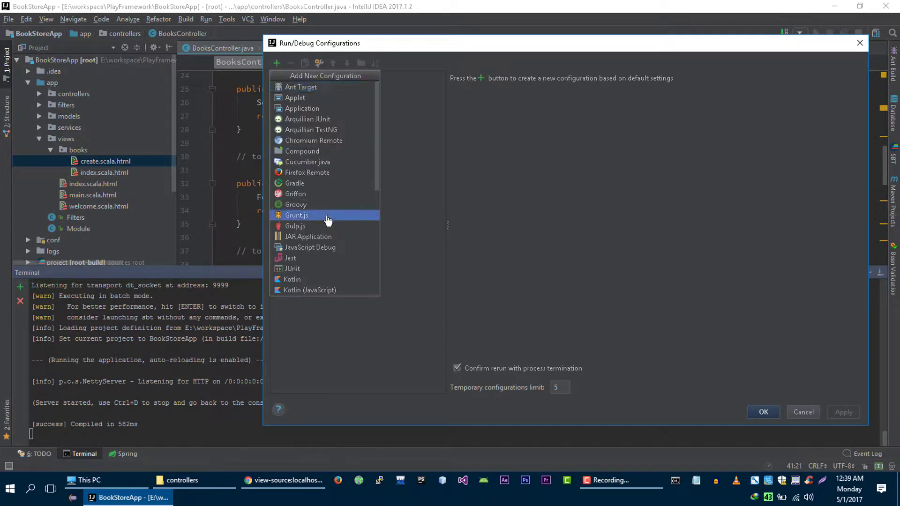
scroll(down, 3)
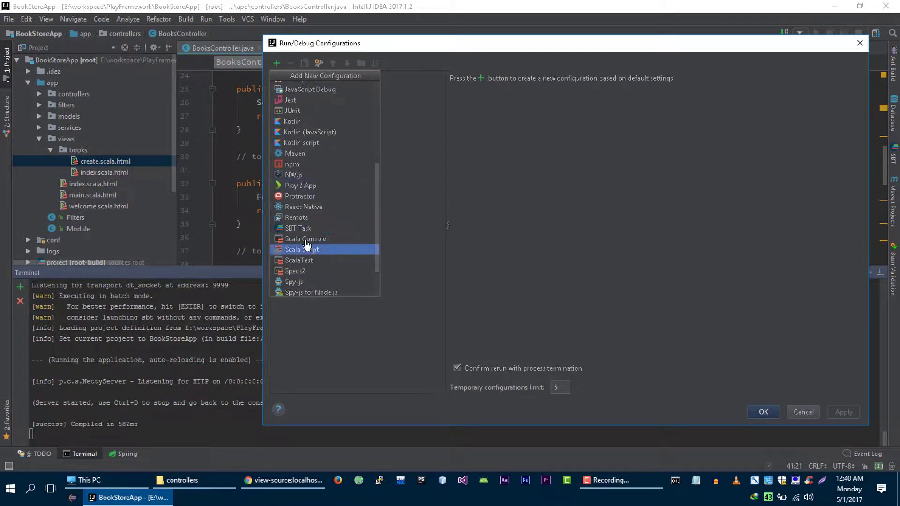
click(296, 217)
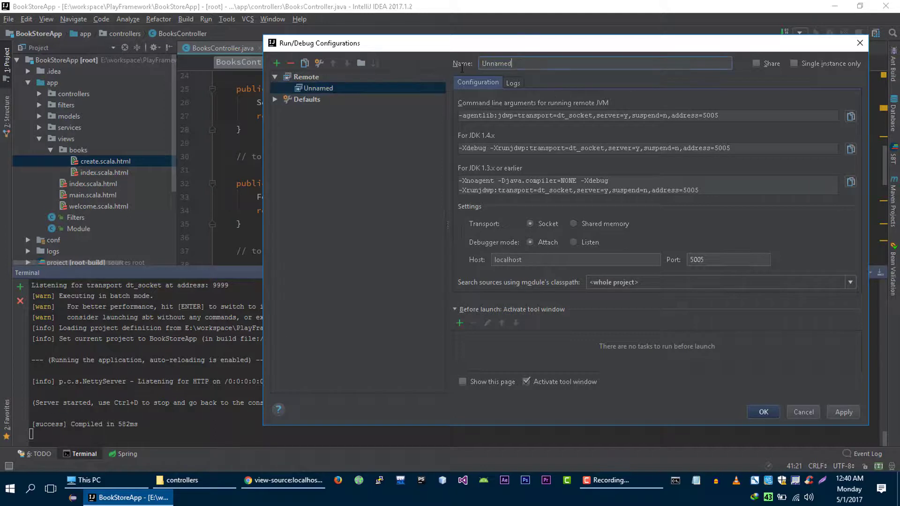
Name it Play Debugger with port 9999 and save it.
text(P)
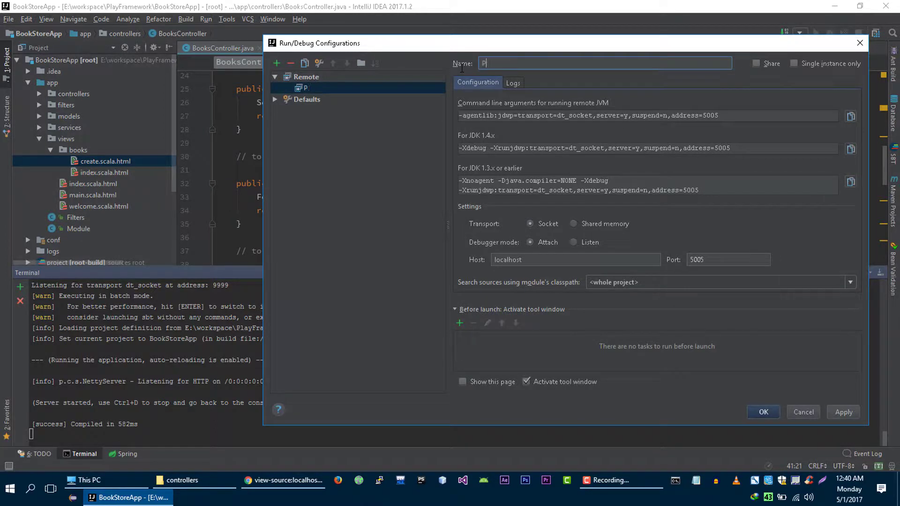
text(lay Debugger)
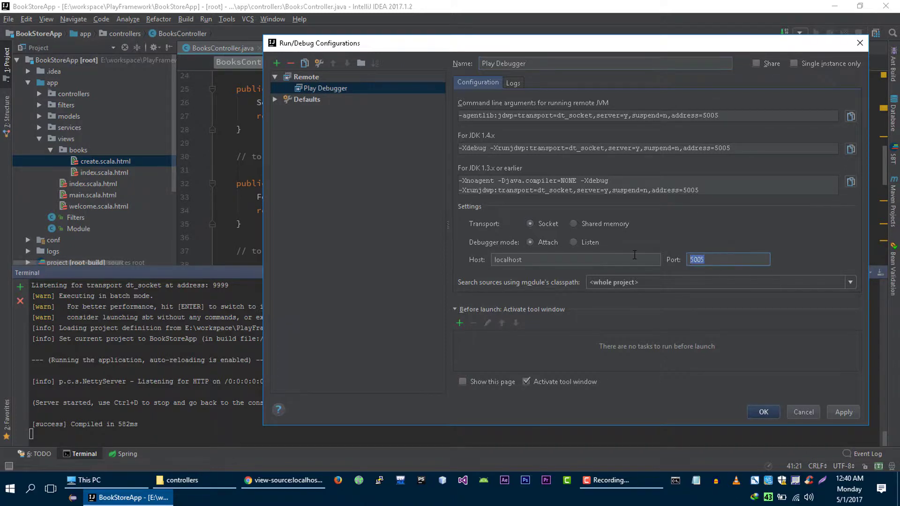
text(9999)
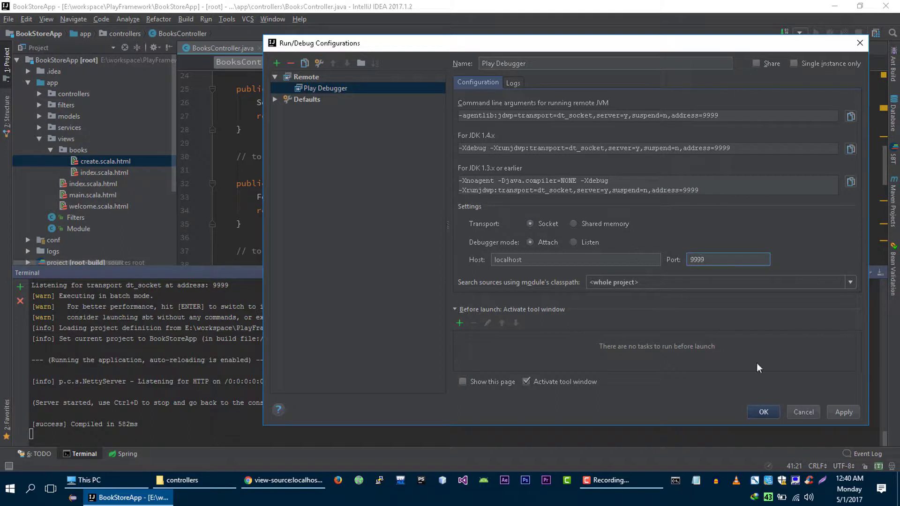
click(844, 412)
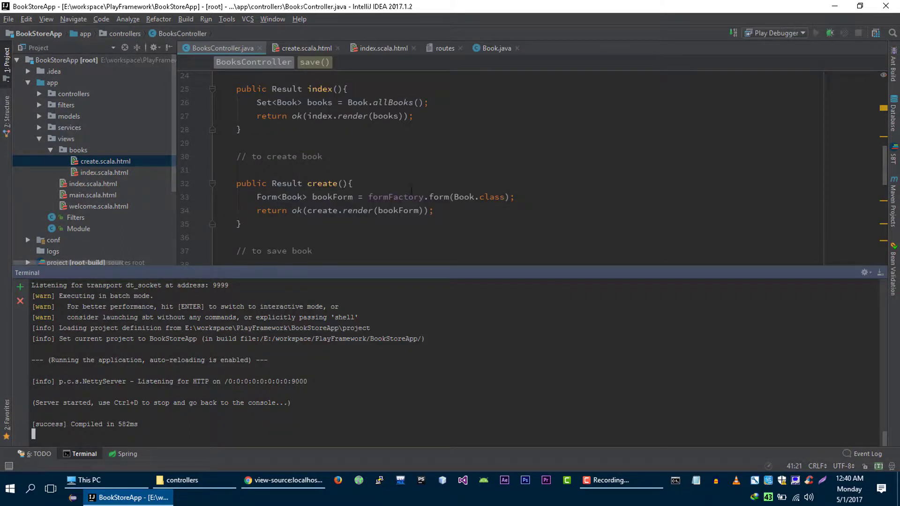
Start debugging with Play Debugger to attach to localhost:9999, then switch to Chrome.
click(206, 19)
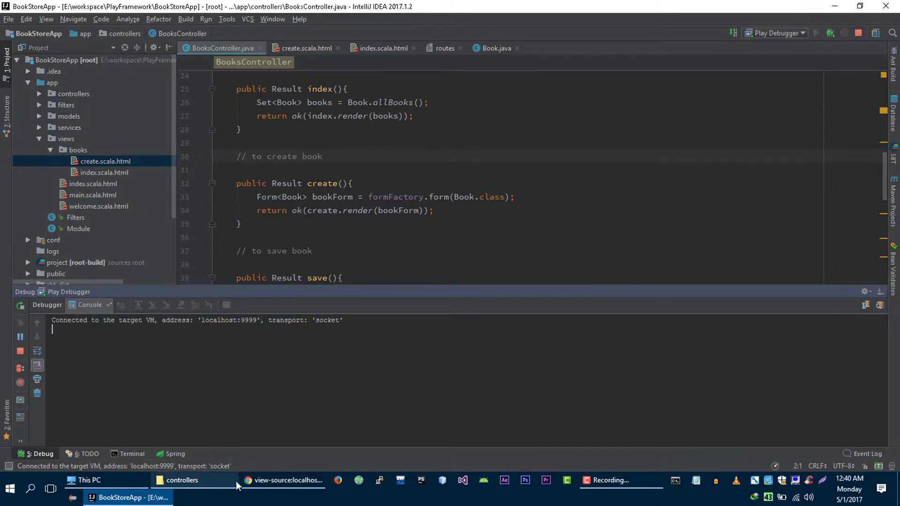
click(282, 493)
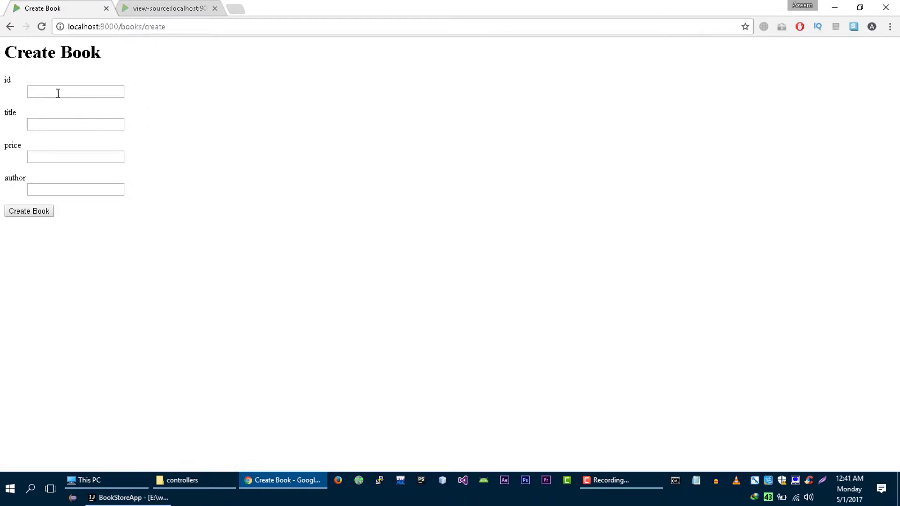
Fill the Create Book form with id 12, title java, price 21 and author Ali.
click(75, 92)
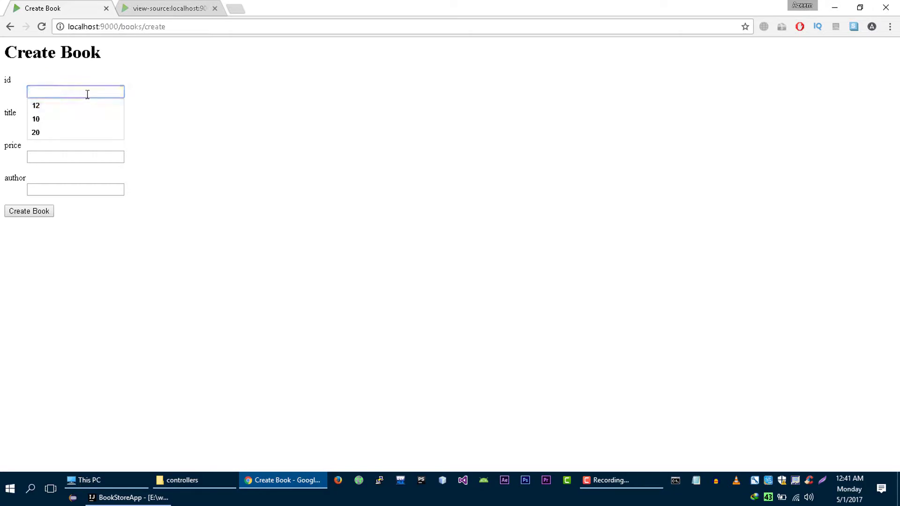
click(35, 105)
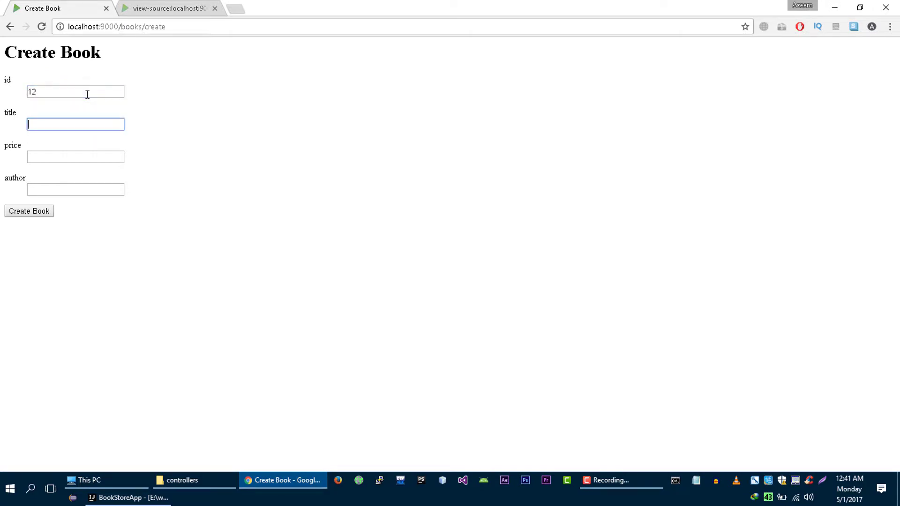
text(java)
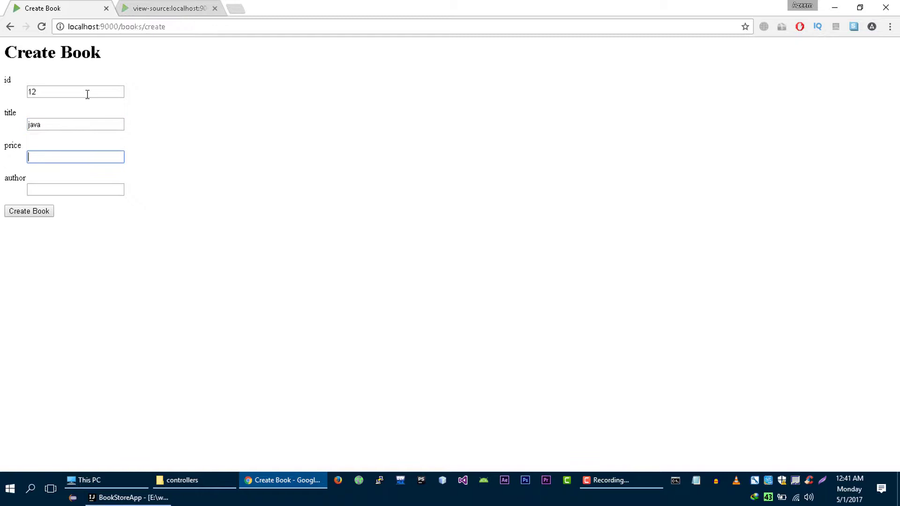
text(21)
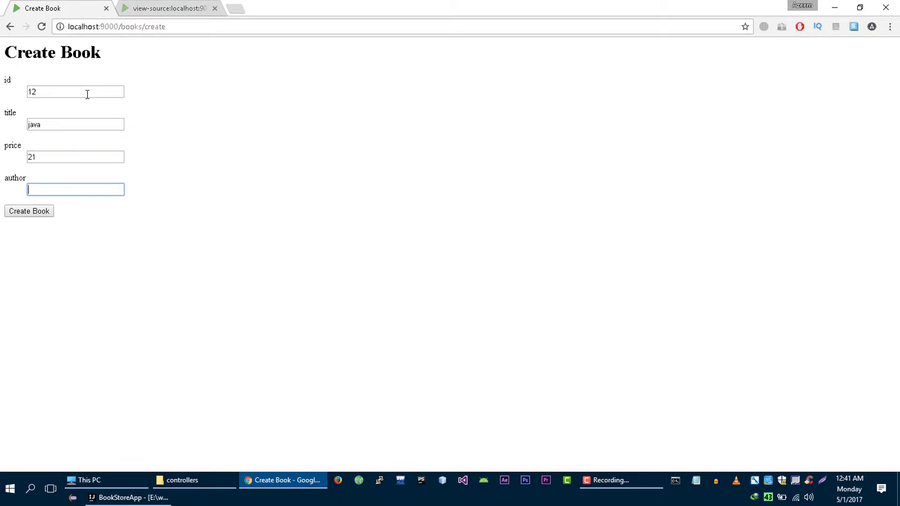
text(Ali)
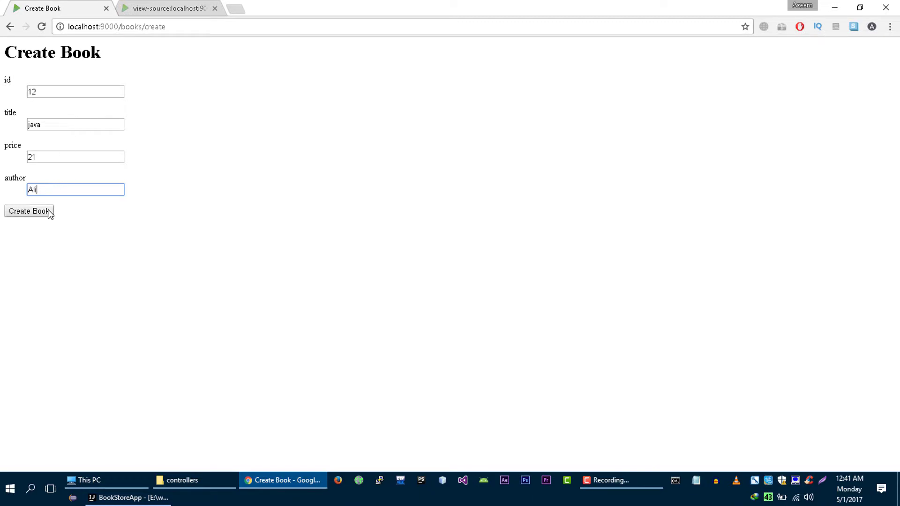
Submit Create Book, pausing at the BooksController.save breakpoint on line 41.
click(29, 211)
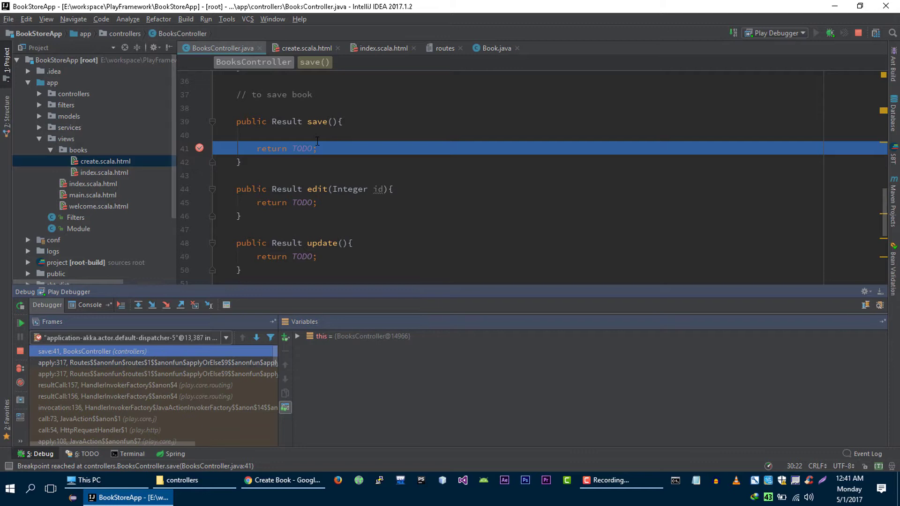
click(309, 148)
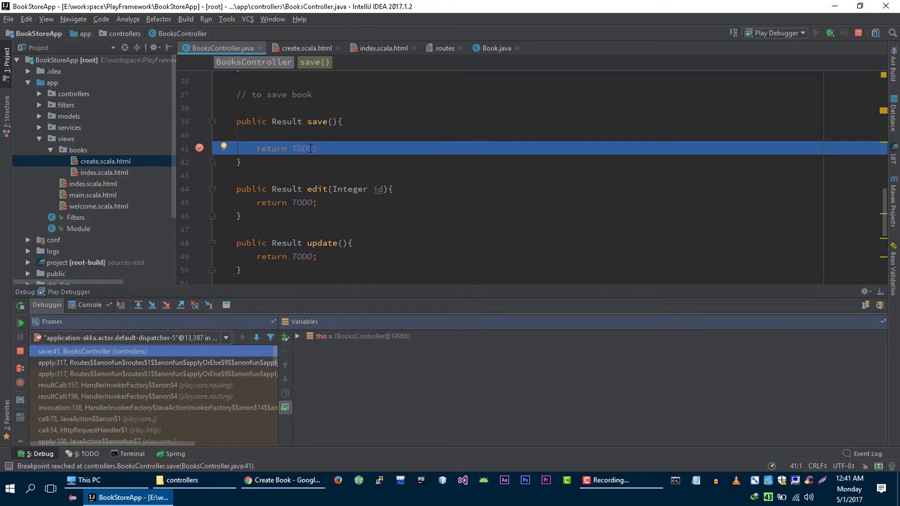